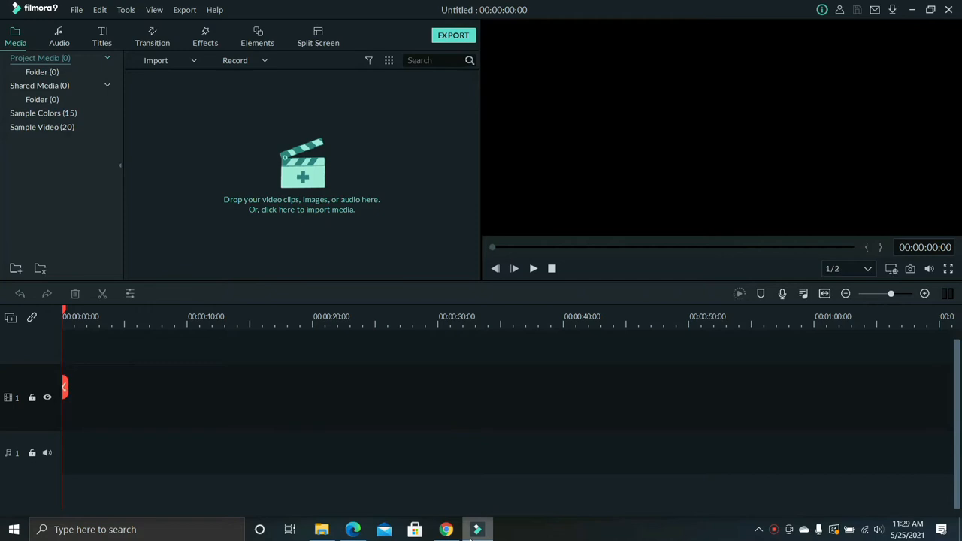
pyautogui.moveTo(308, 53)
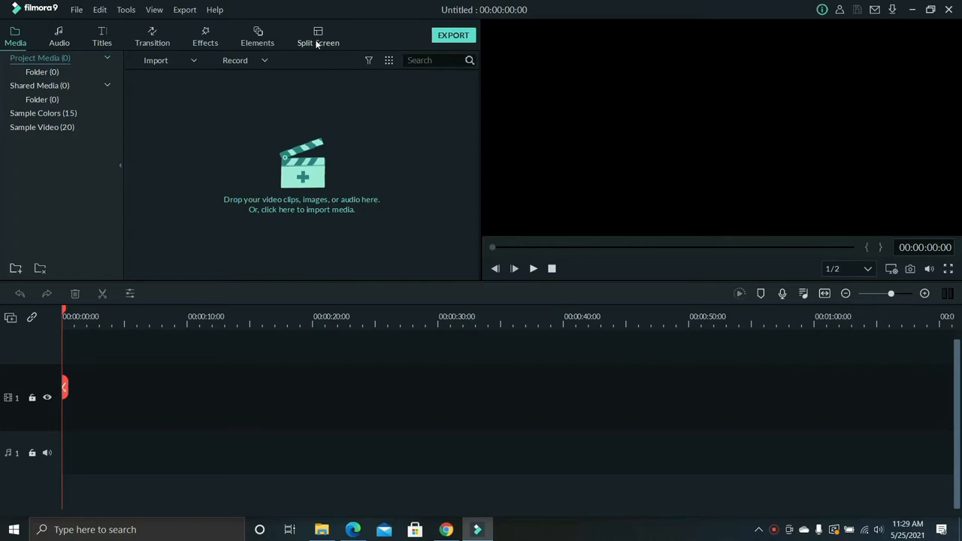
# Open the Split Screen library and preview the two-panel side-by-side template
pyautogui.click(317, 37)
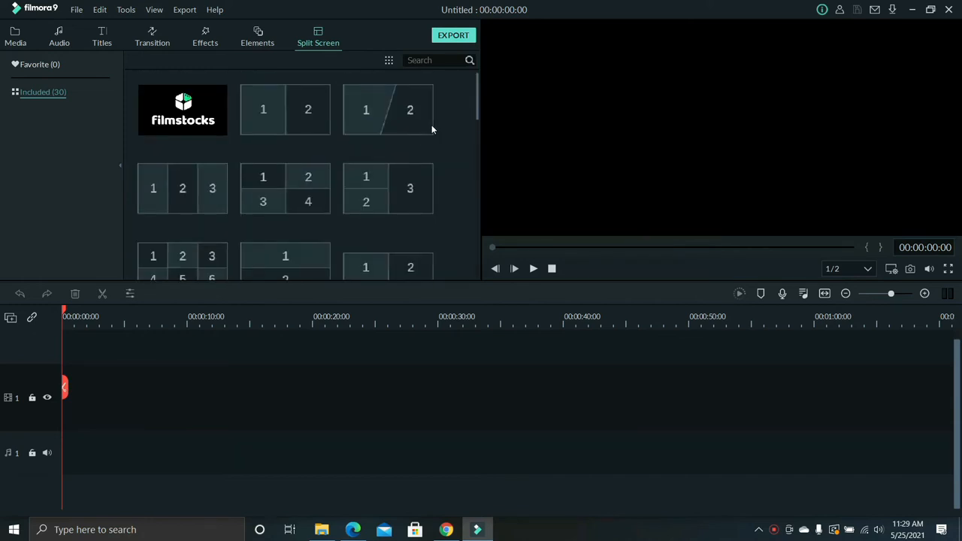
pyautogui.moveTo(387, 109)
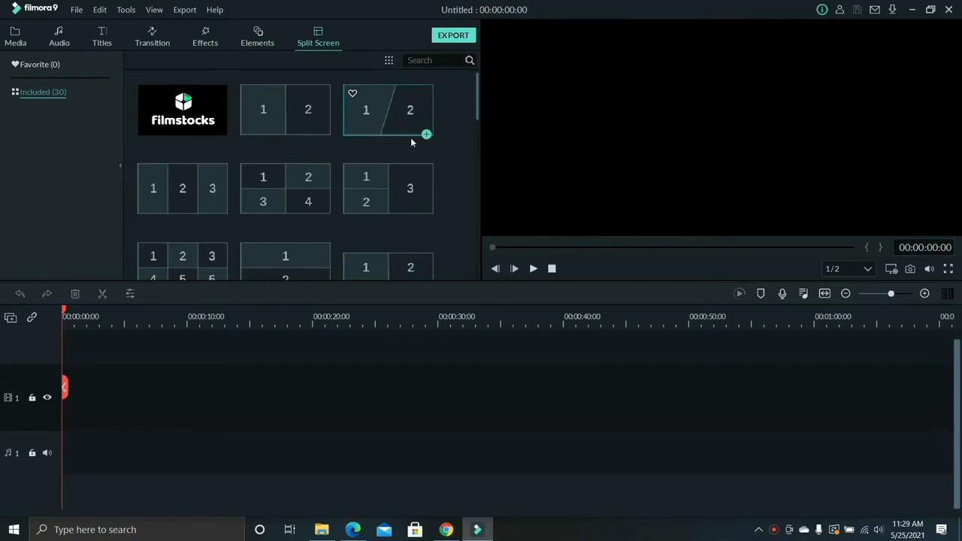
pyautogui.moveTo(301, 136)
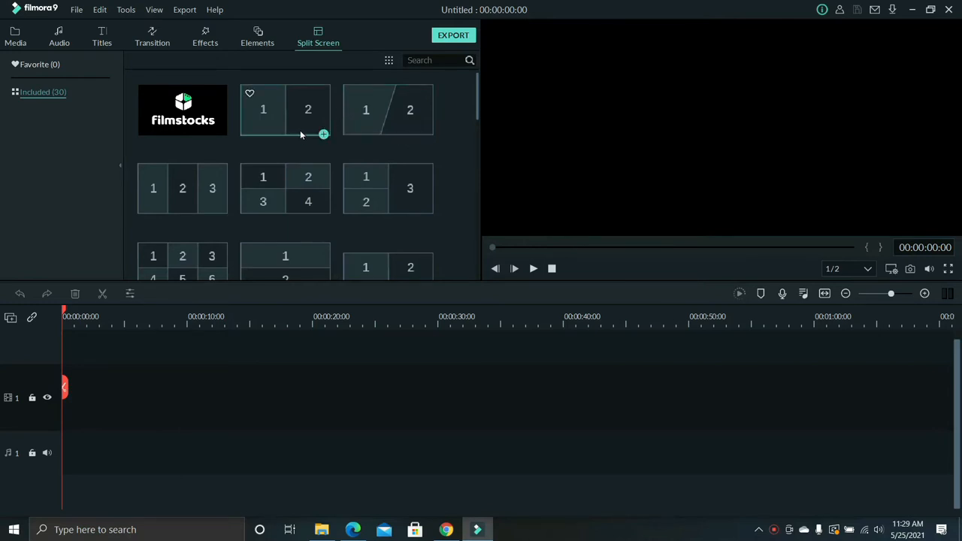
pyautogui.click(285, 110)
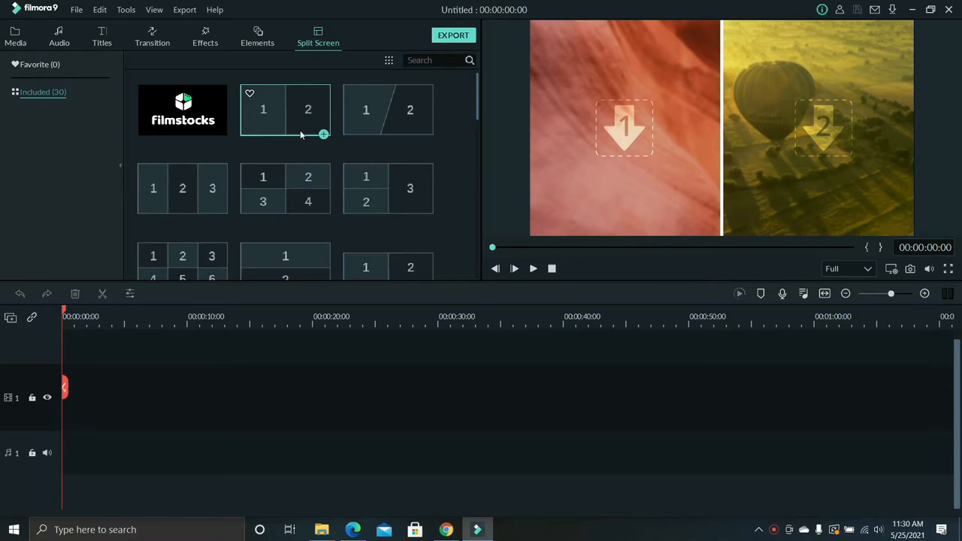
# Import MVI_1433 and MVI_1434 from disk, then go back to the Split Screen templates
pyautogui.click(15, 36)
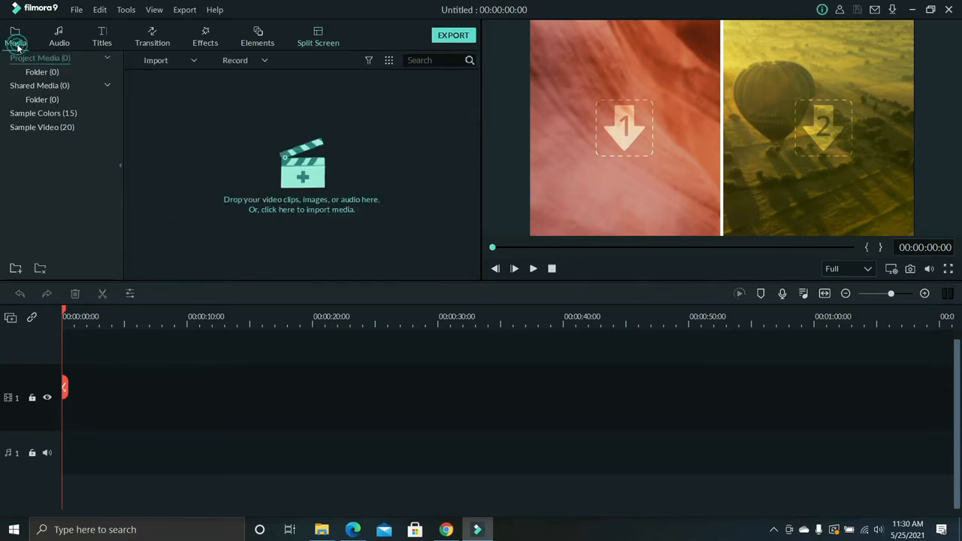
pyautogui.click(156, 60)
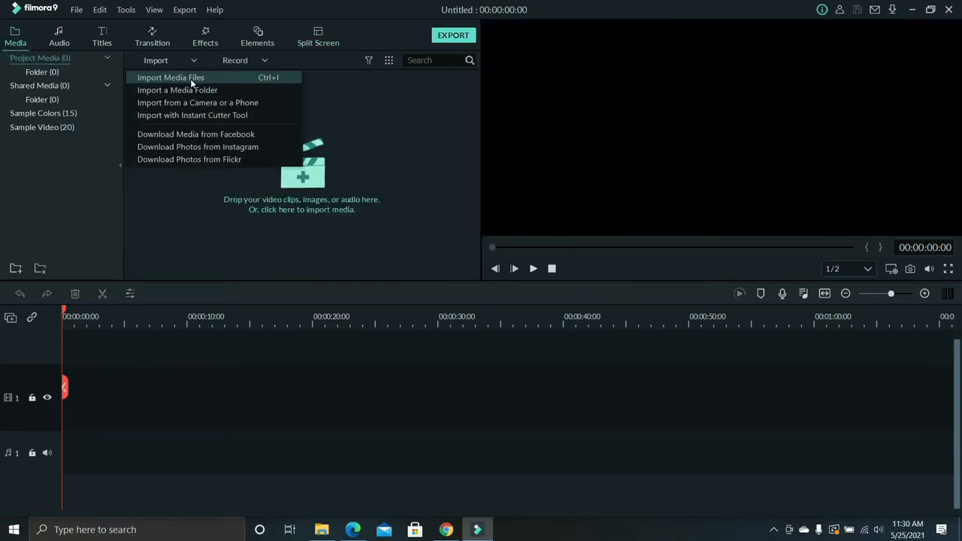
pyautogui.click(170, 77)
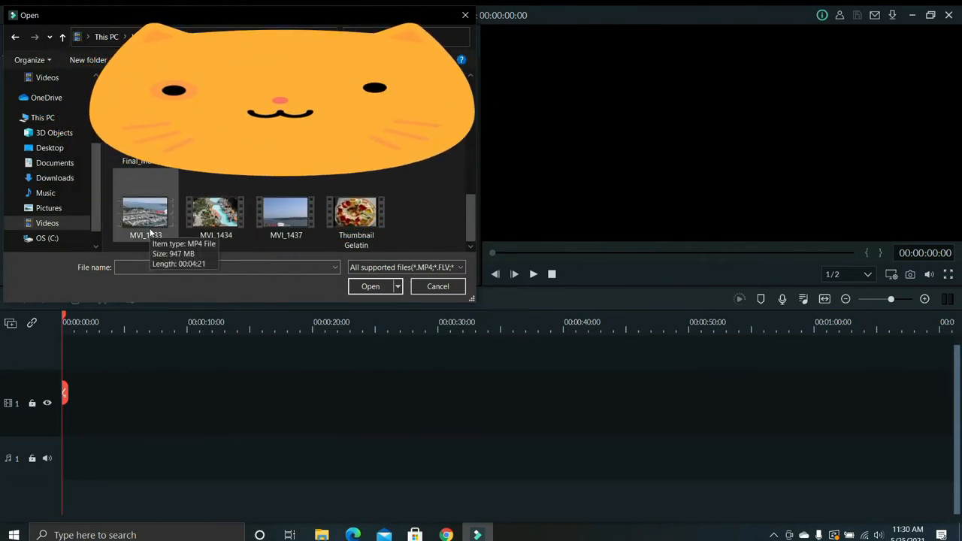
pyautogui.click(145, 213)
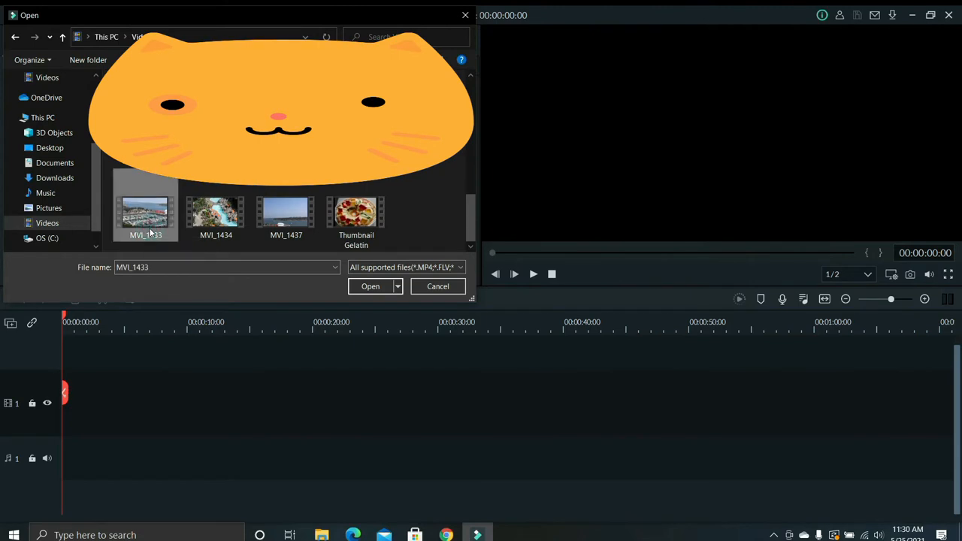
pyautogui.click(215, 214)
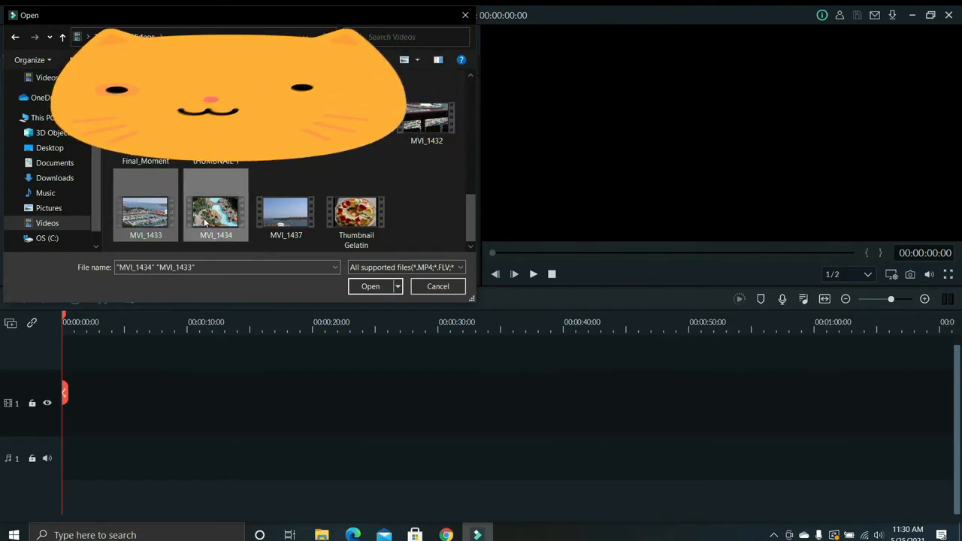
pyautogui.click(370, 285)
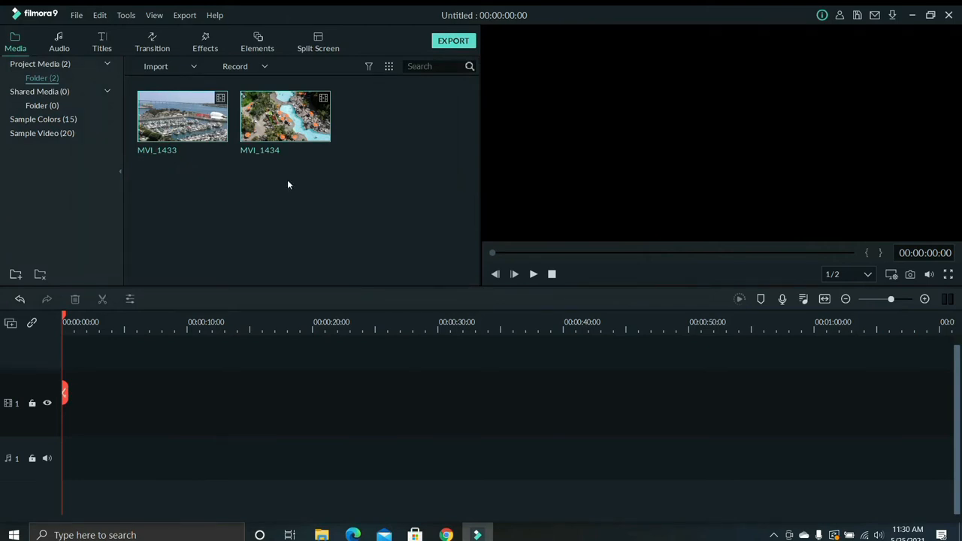
pyautogui.moveTo(228, 158)
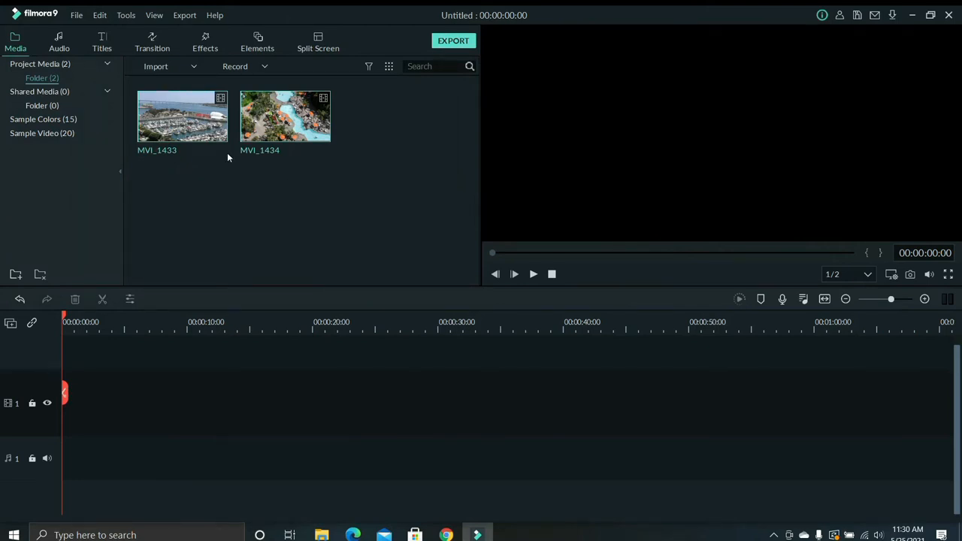
pyautogui.moveTo(182, 117)
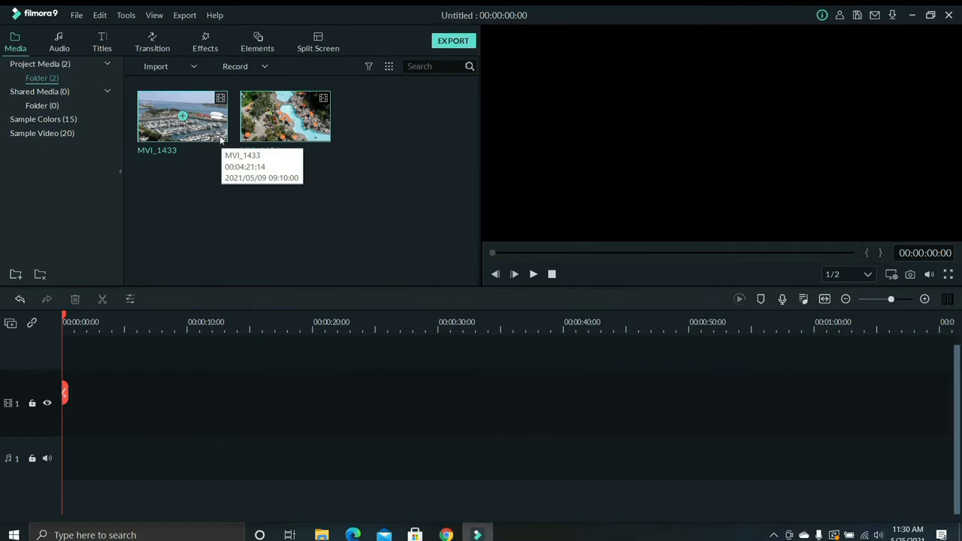
pyautogui.moveTo(324, 142)
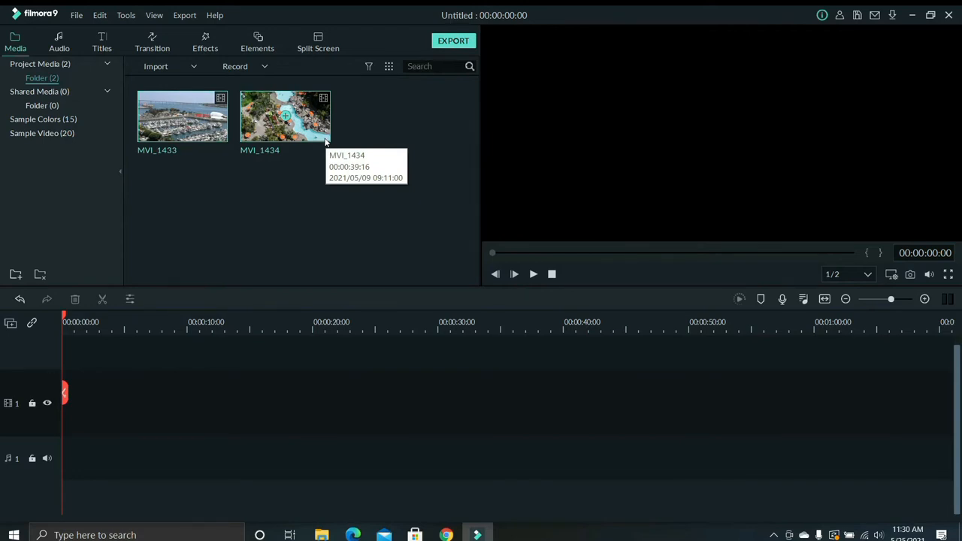
pyautogui.click(318, 36)
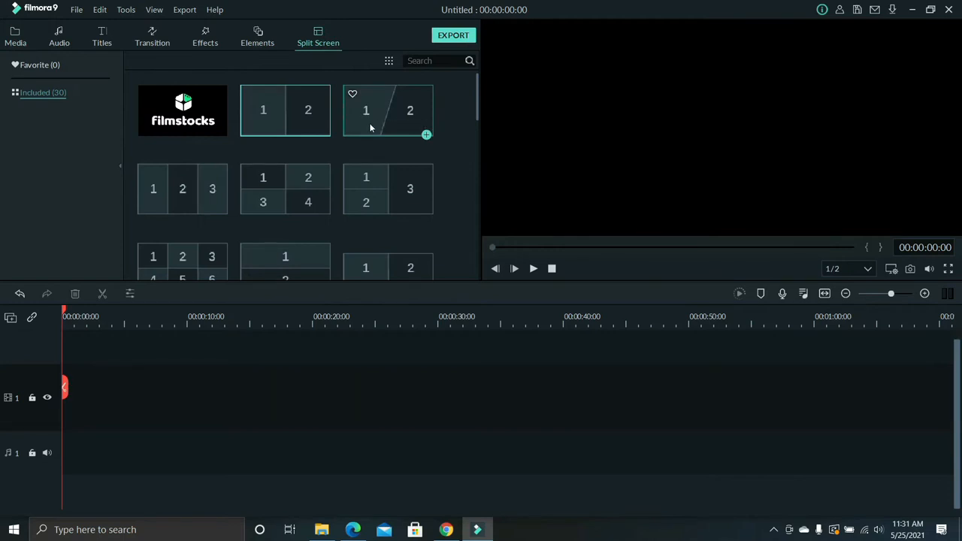
pyautogui.moveTo(368, 126)
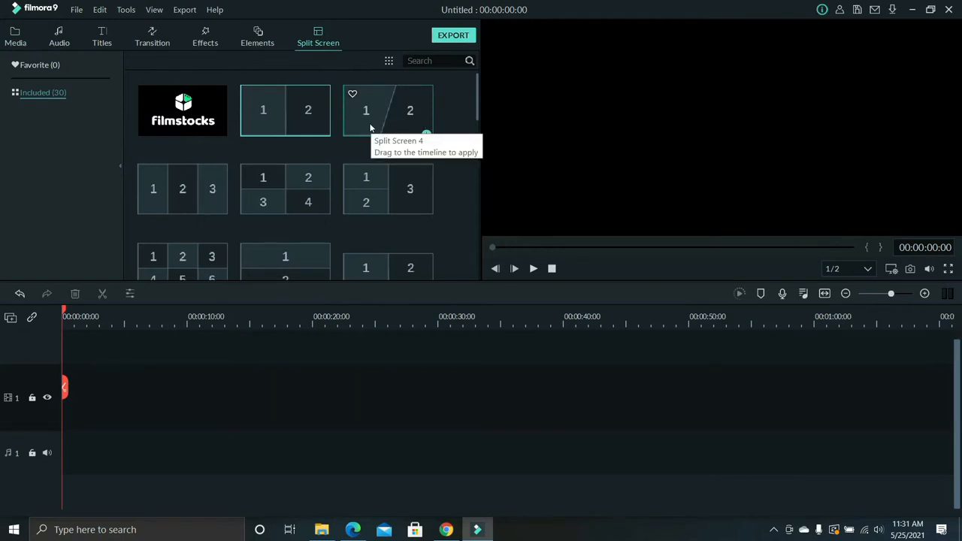
pyautogui.moveTo(363, 129)
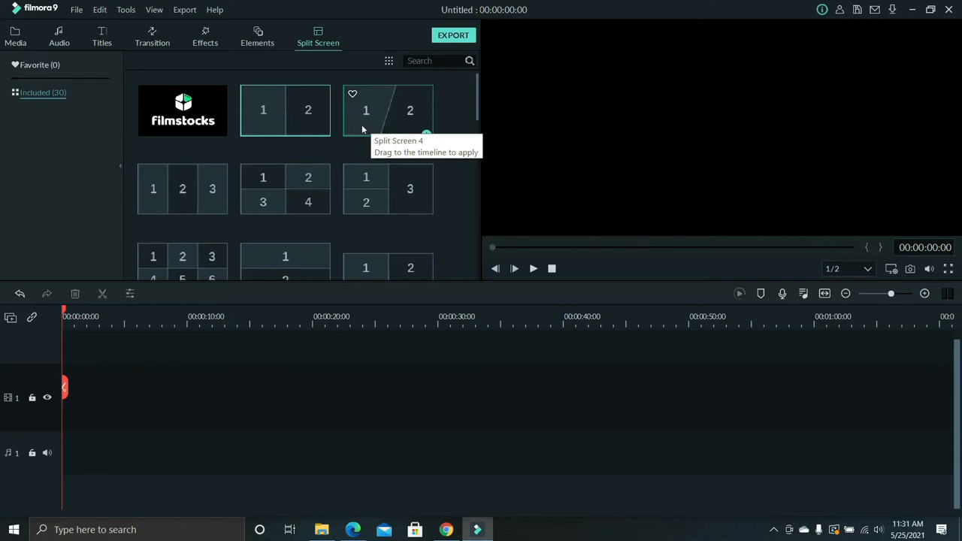
# Add the two-panel split-screen template to the start of the timeline
pyautogui.scroll(-3)
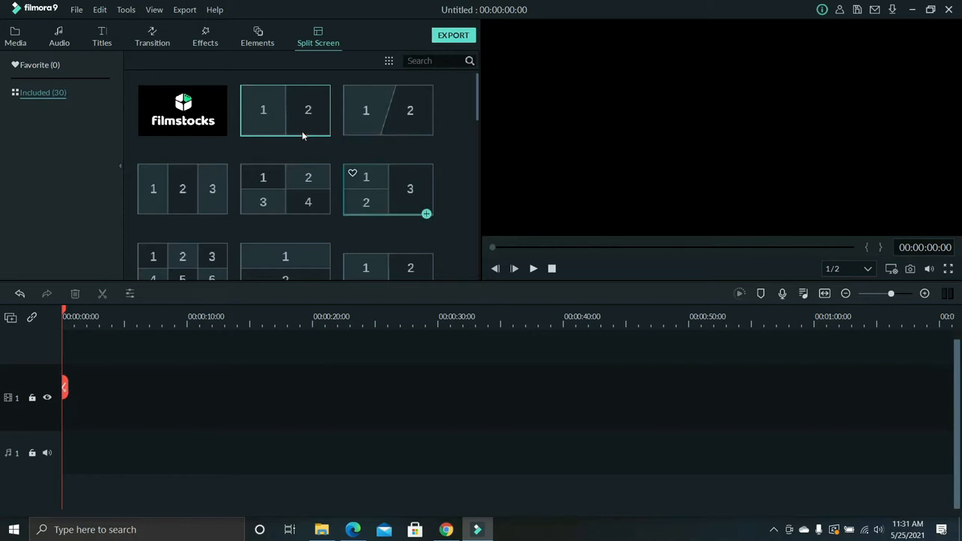
pyautogui.moveTo(323, 135)
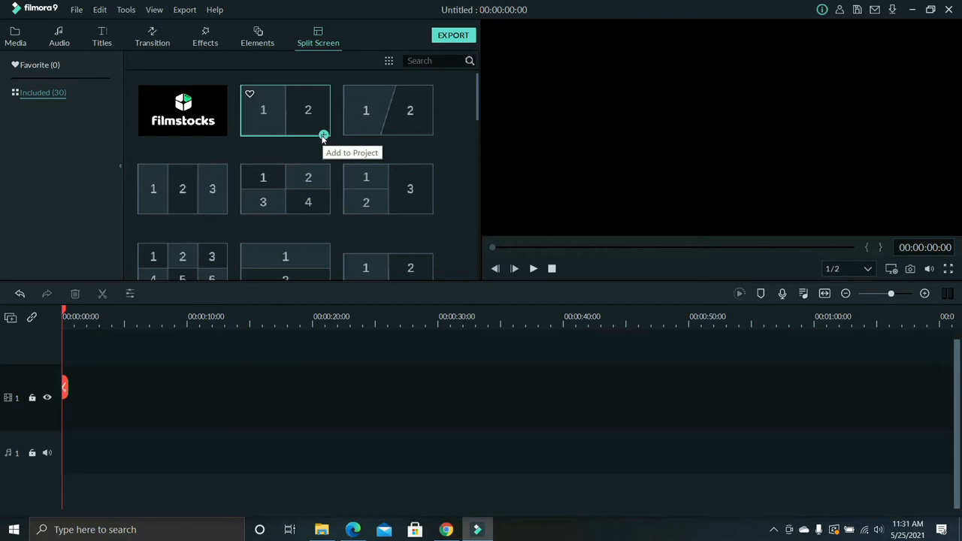
pyautogui.click(324, 136)
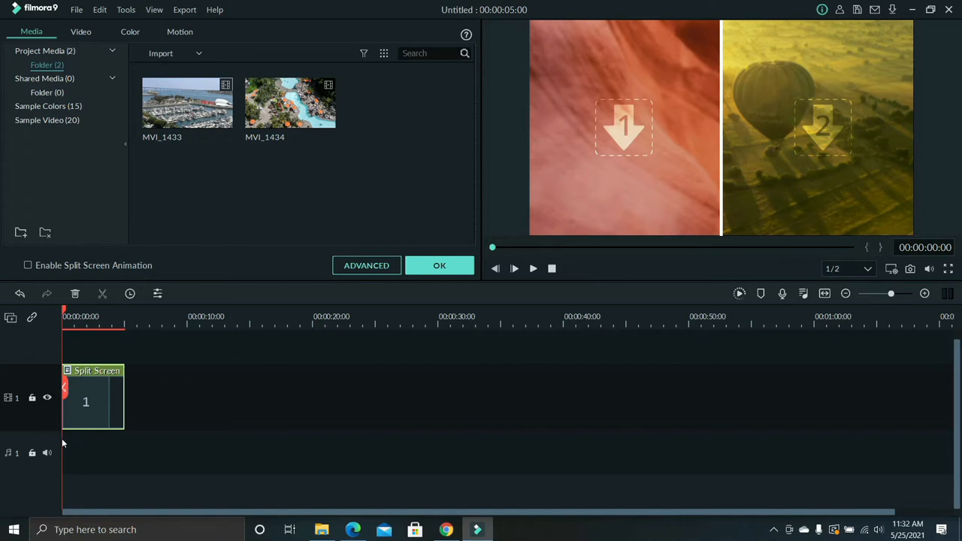
pyautogui.moveTo(188, 101)
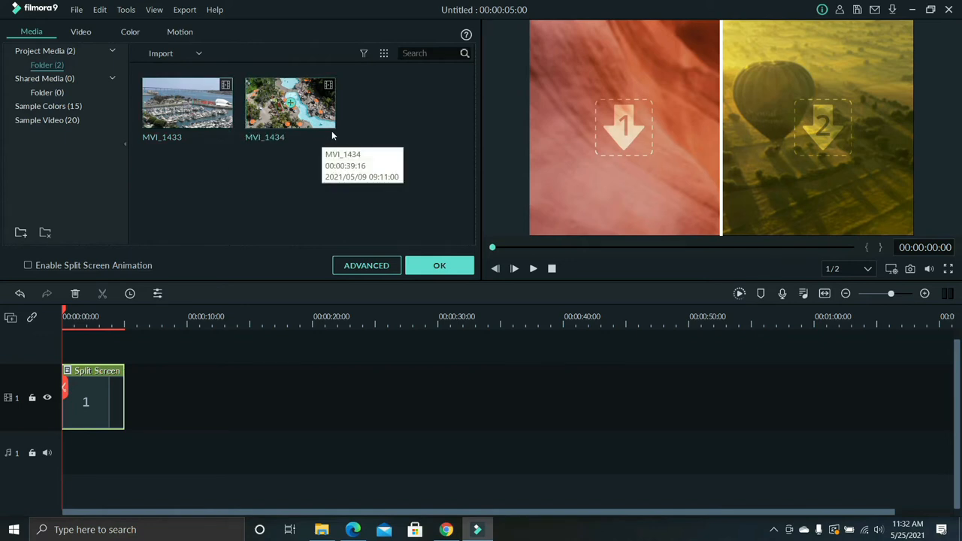
pyautogui.moveTo(123, 414)
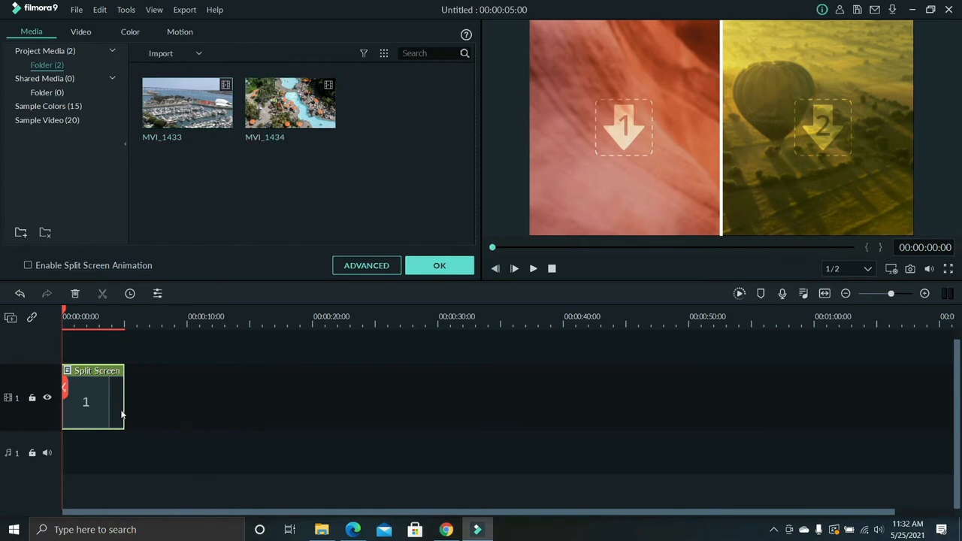
pyautogui.moveTo(123, 406)
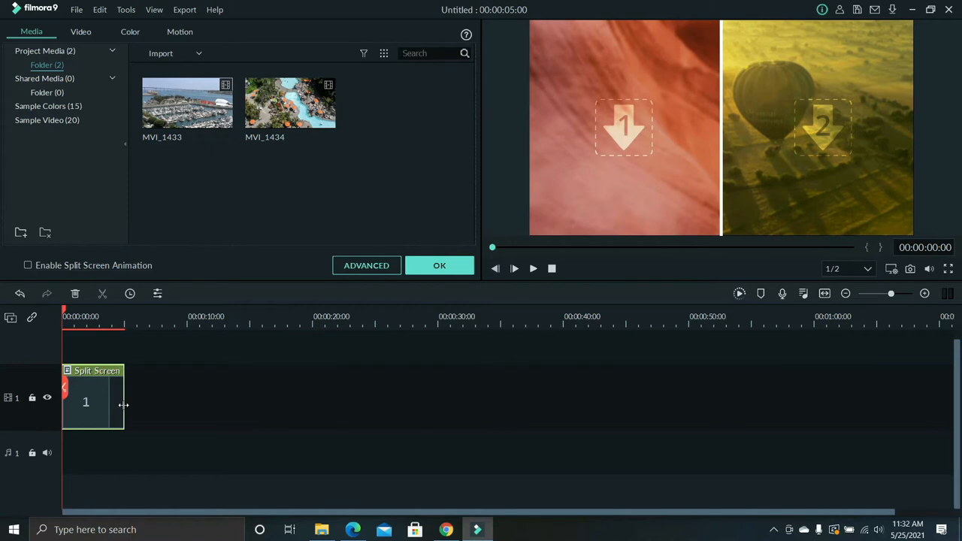
# Stretch the split-screen clip's right edge until it lasts 00:00:40:00
pyautogui.moveTo(124, 402); pyautogui.dragTo(299, 418)
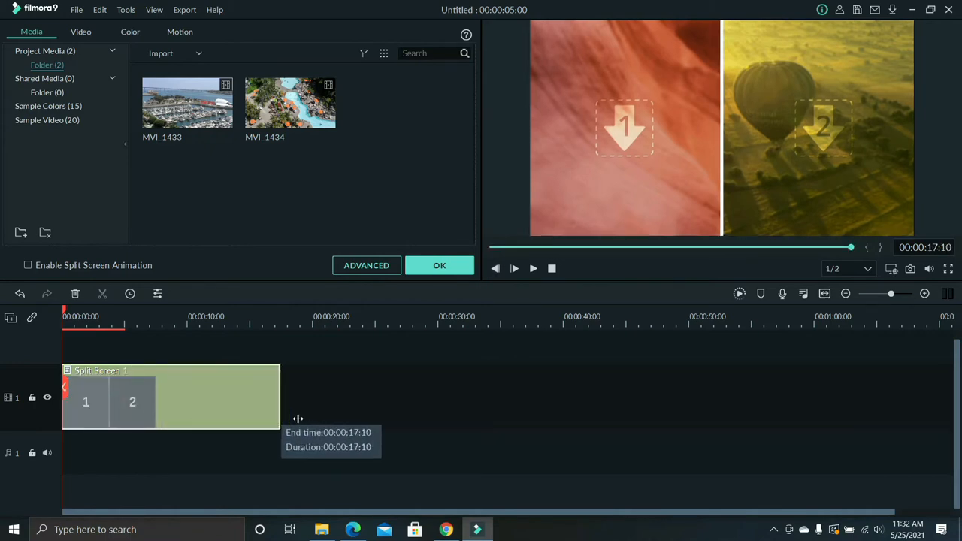
pyautogui.moveTo(298, 418); pyautogui.dragTo(556, 417)
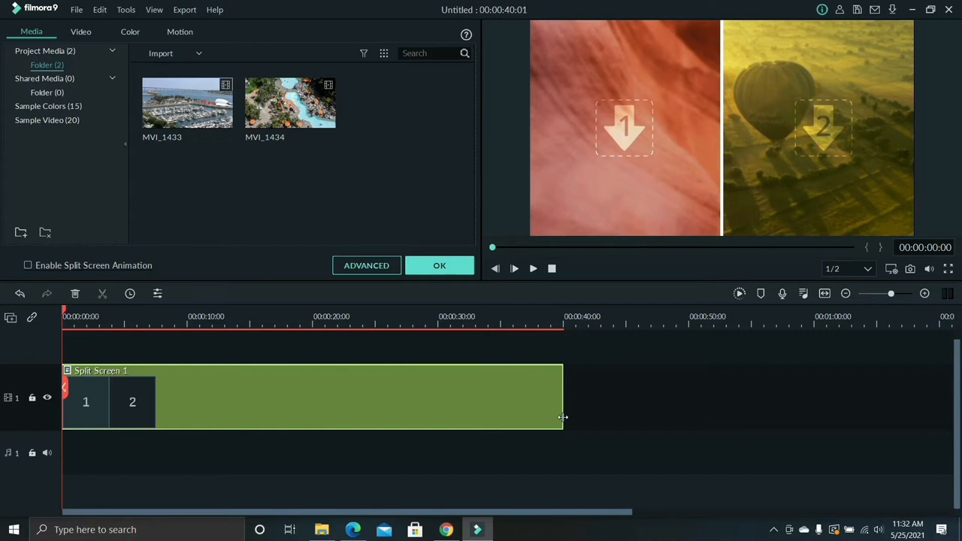
pyautogui.moveTo(564, 411)
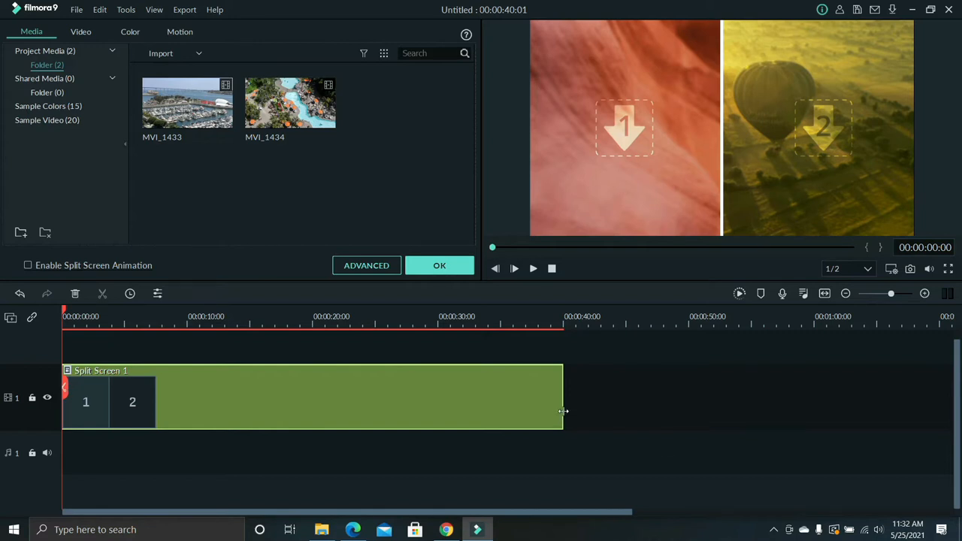
pyautogui.moveTo(564, 411); pyautogui.dragTo(735, 411)
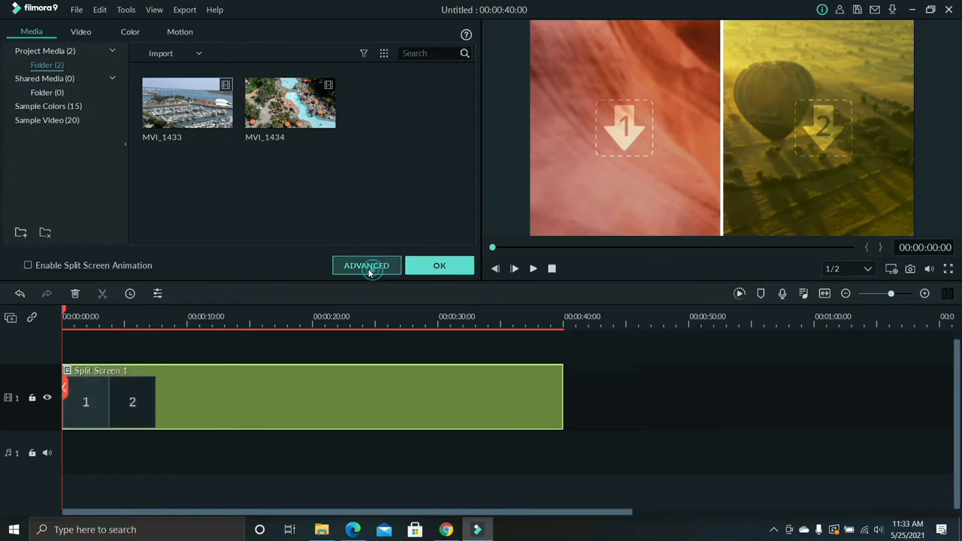
# Select the first split-screen panel and add MVI_1433 to it
pyautogui.click(366, 265)
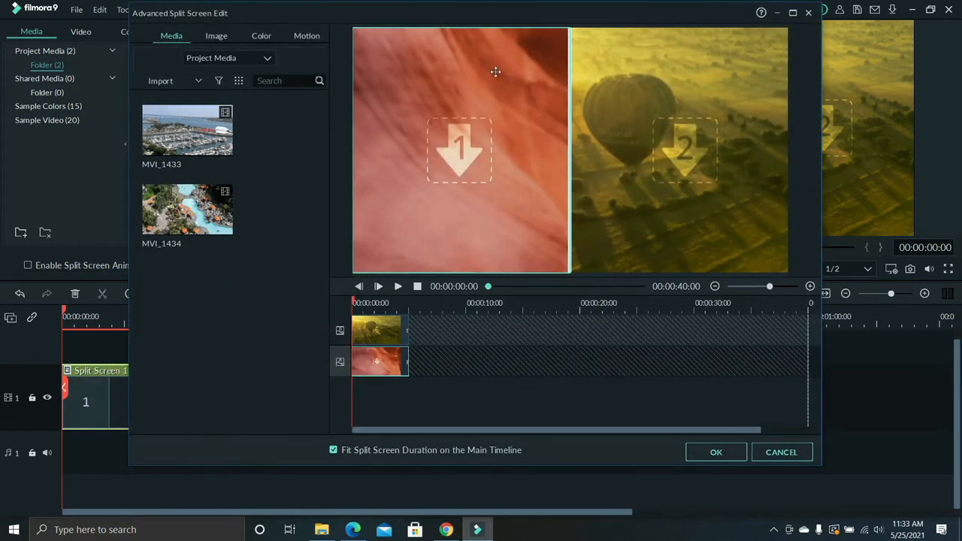
pyautogui.moveTo(436, 113)
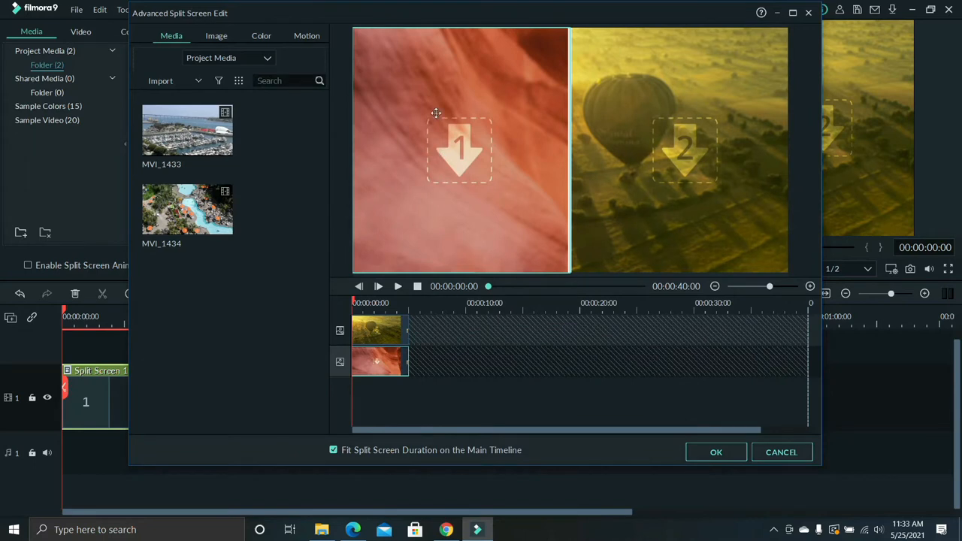
pyautogui.click(460, 150)
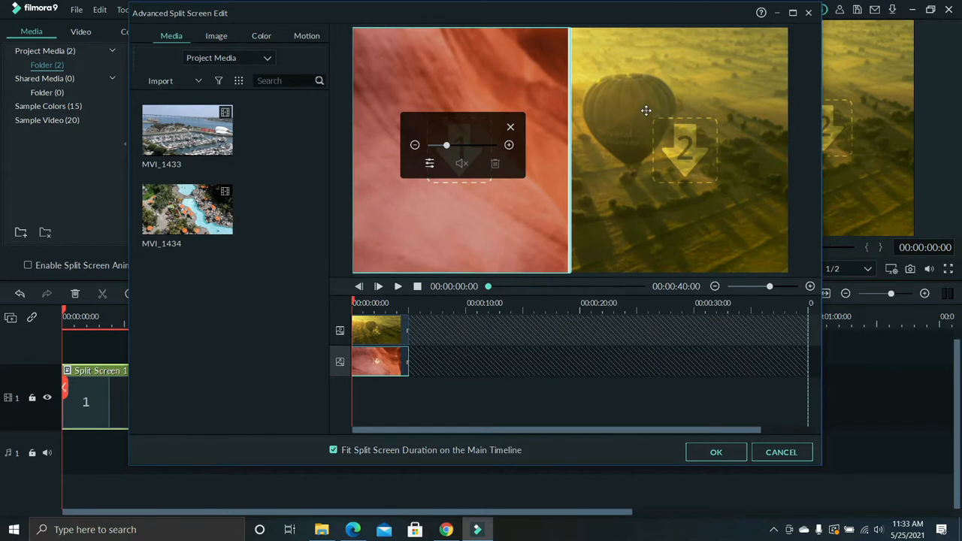
pyautogui.moveTo(654, 111)
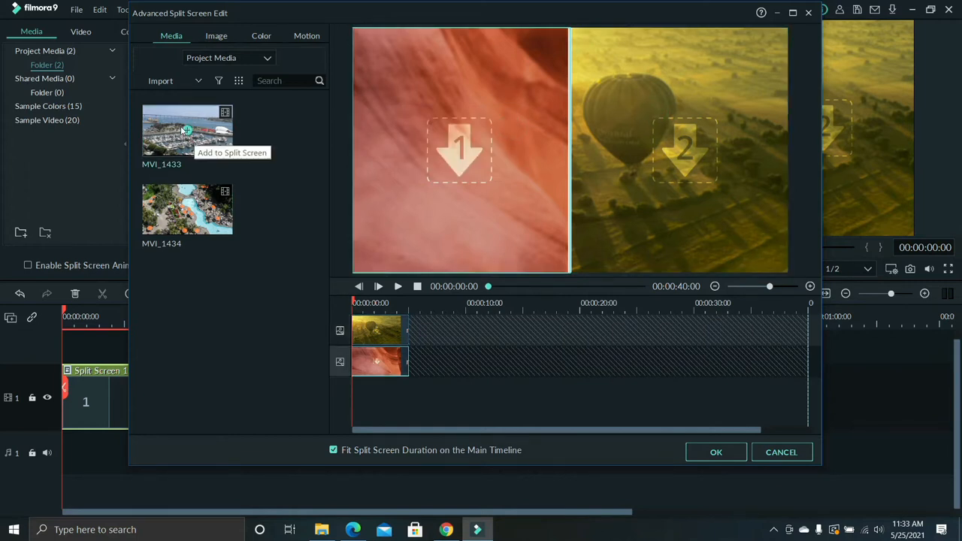
pyautogui.click(187, 131)
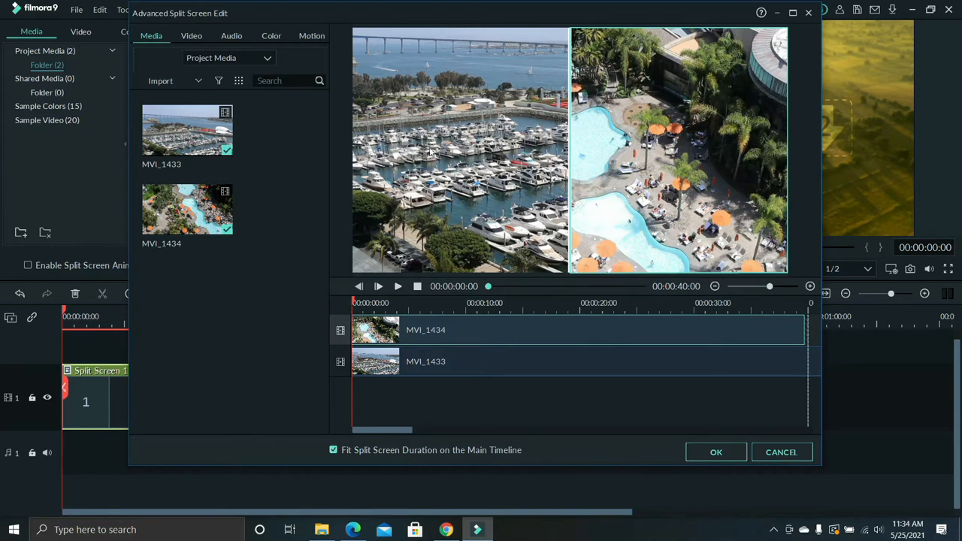
pyautogui.moveTo(650, 114)
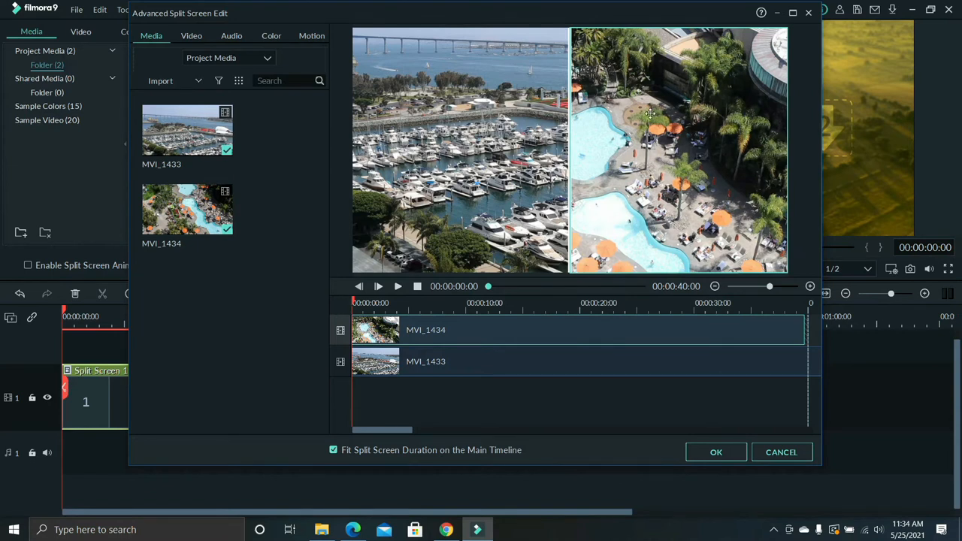
pyautogui.moveTo(319, 143)
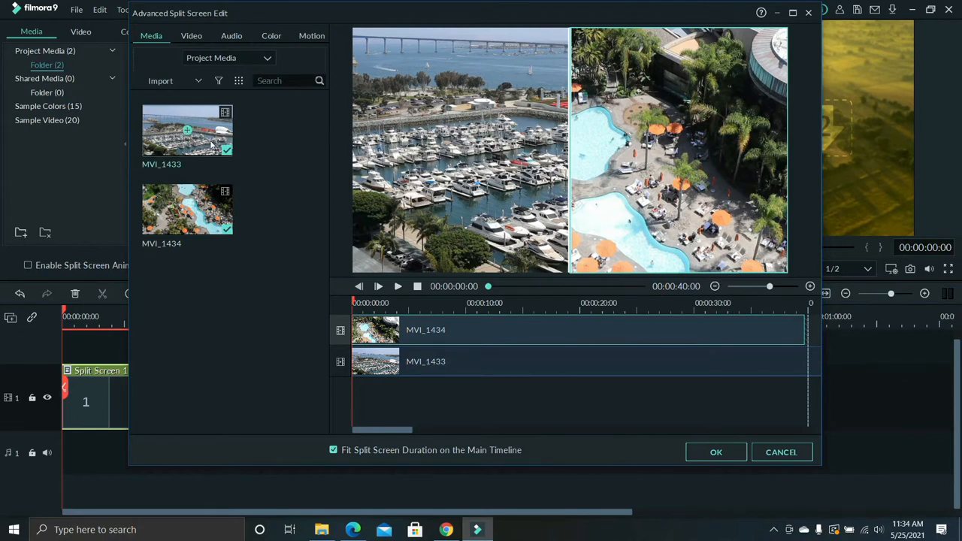
# Select the marina panel and set its audio volume to -3 dB
pyautogui.click(459, 150)
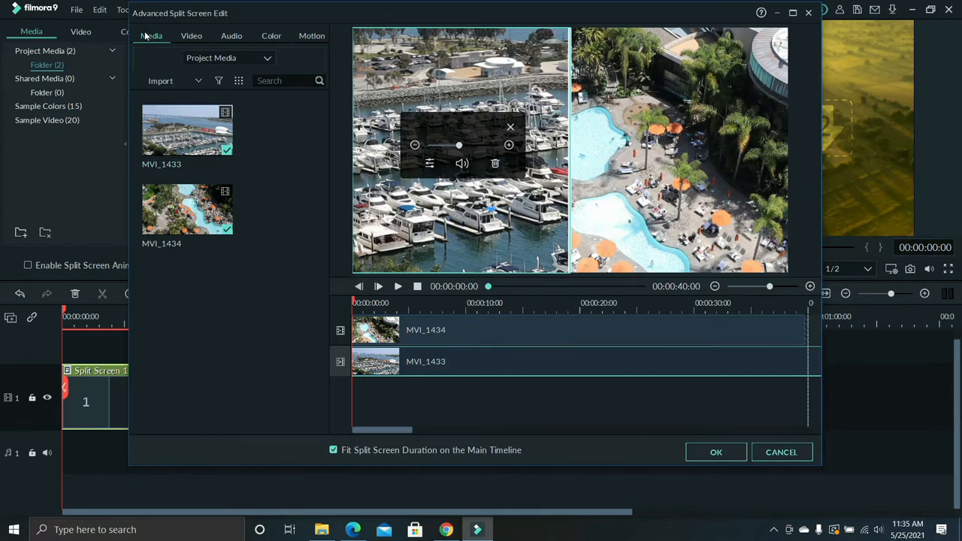
pyautogui.click(231, 35)
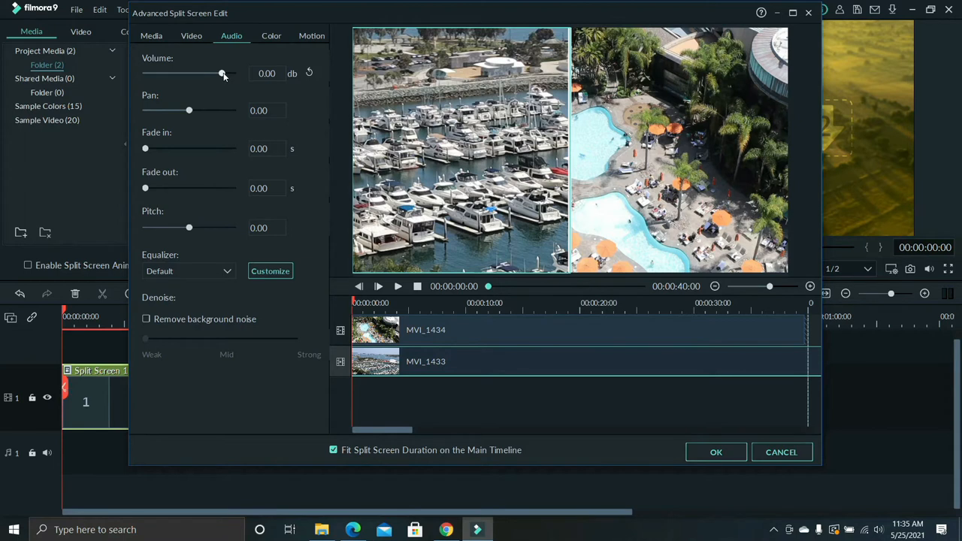
pyautogui.moveTo(222, 73); pyautogui.dragTo(214, 73)
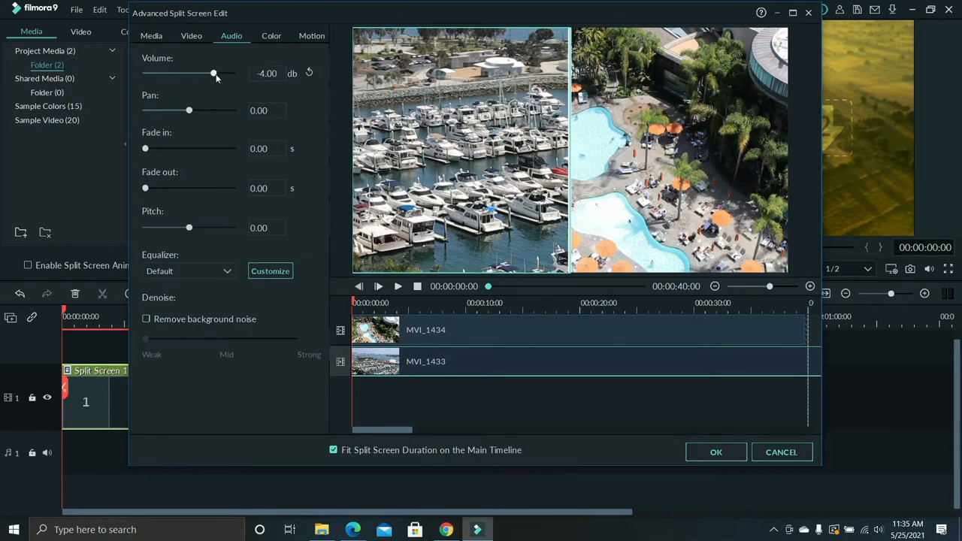
pyautogui.moveTo(213, 73); pyautogui.dragTo(207, 73)
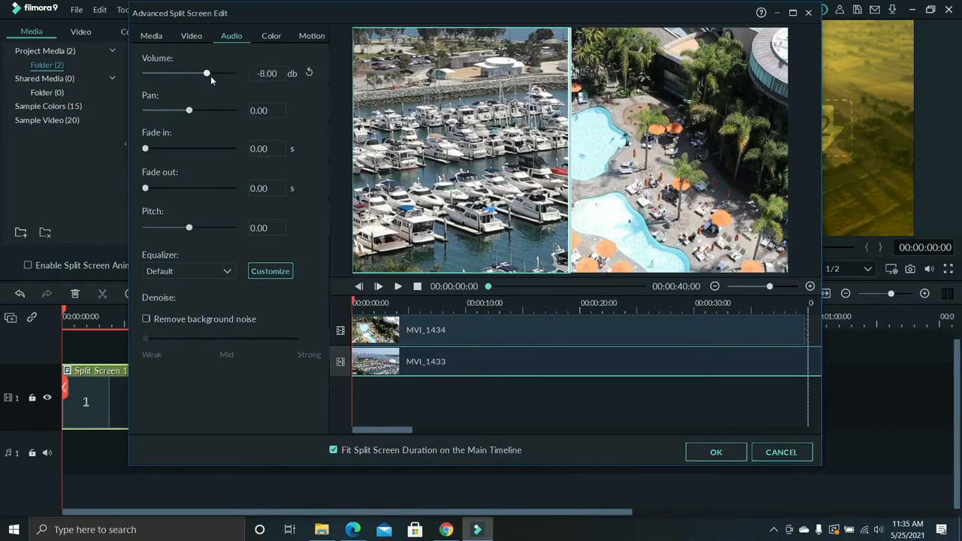
pyautogui.moveTo(206, 73); pyautogui.dragTo(217, 73)
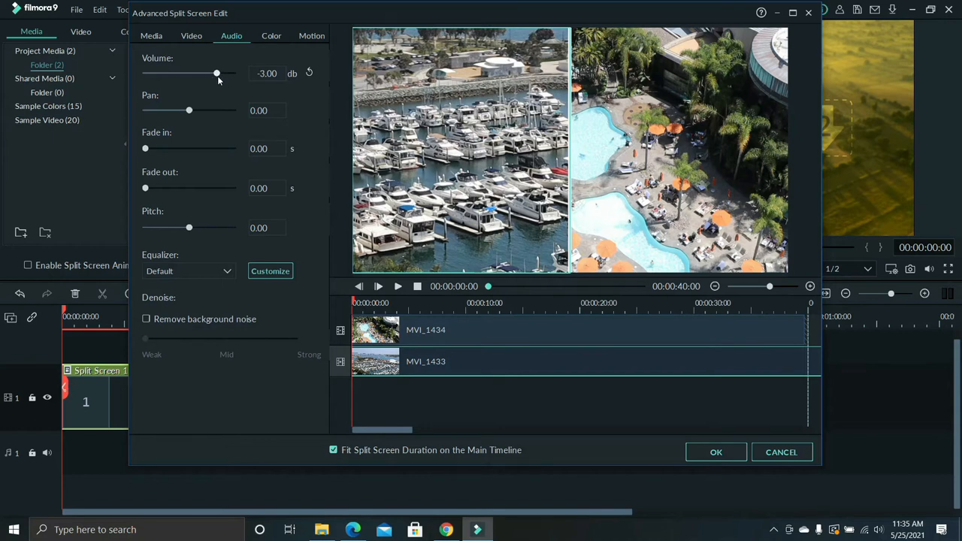
# Set the marina audio pan to -21 and fade-in to 41.08 s, leaving noise removal off
pyautogui.click(146, 319)
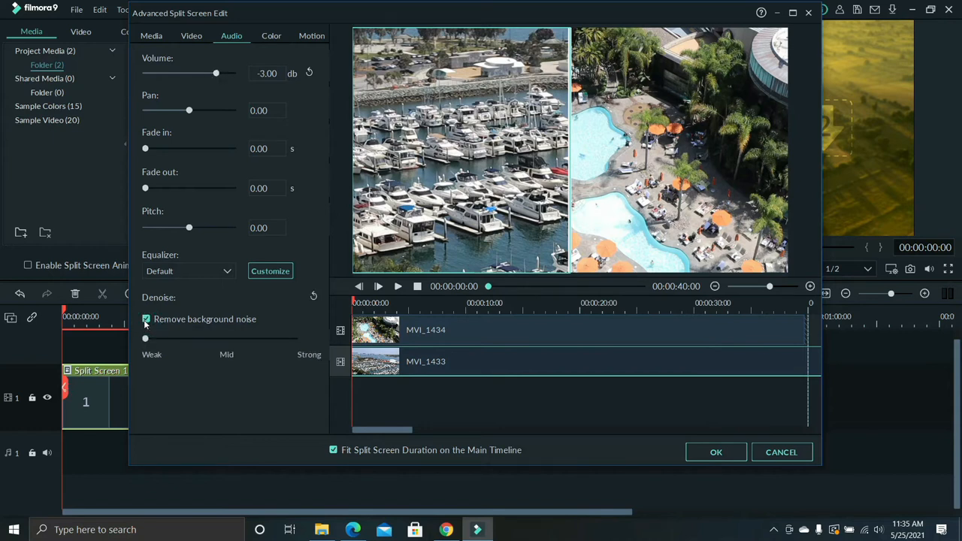
pyautogui.click(146, 319)
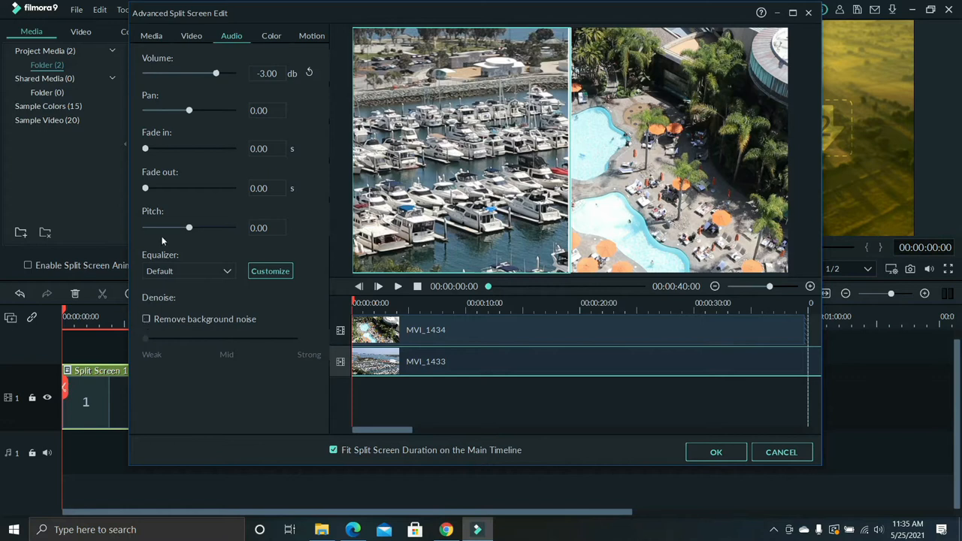
pyautogui.moveTo(190, 111); pyautogui.dragTo(213, 110)
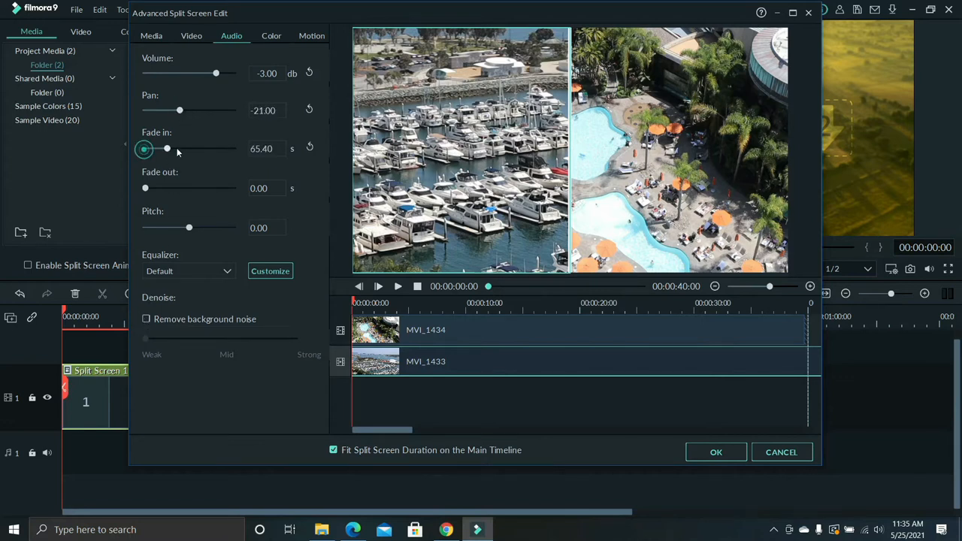
pyautogui.moveTo(167, 148); pyautogui.dragTo(157, 148)
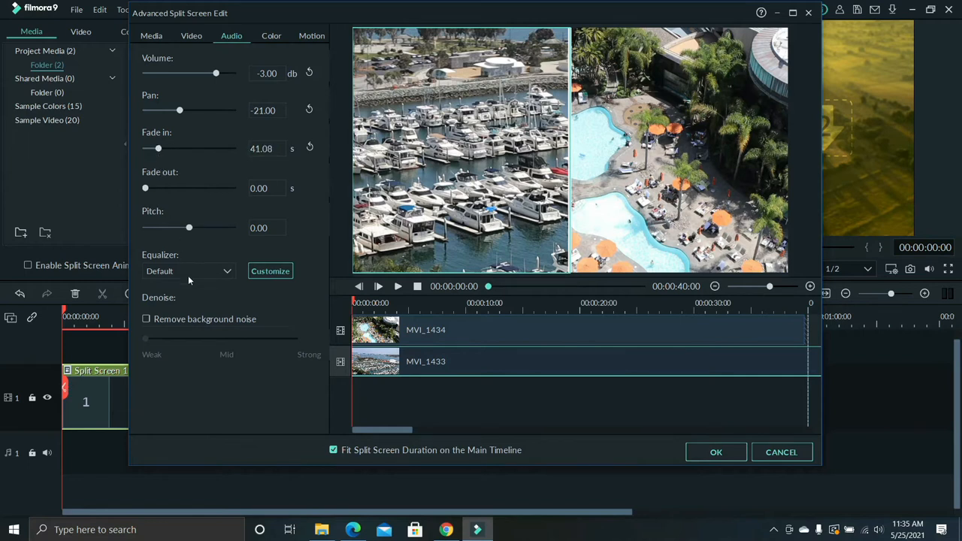
pyautogui.moveTo(201, 252)
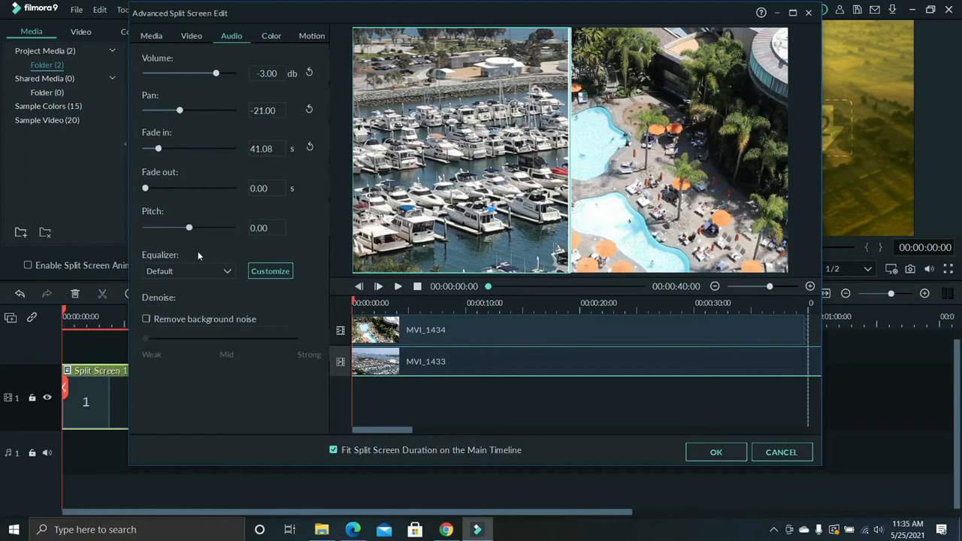
pyautogui.moveTo(195, 256)
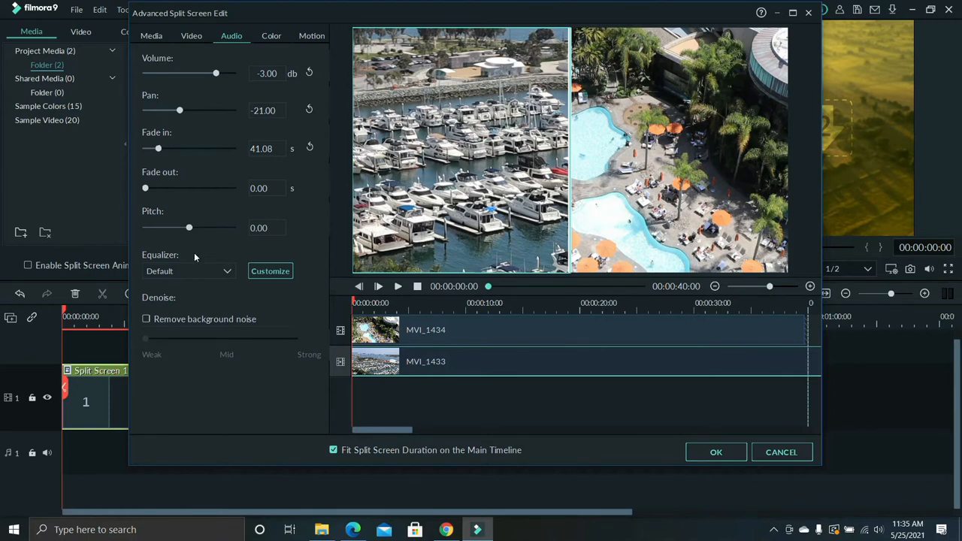
pyautogui.moveTo(194, 259)
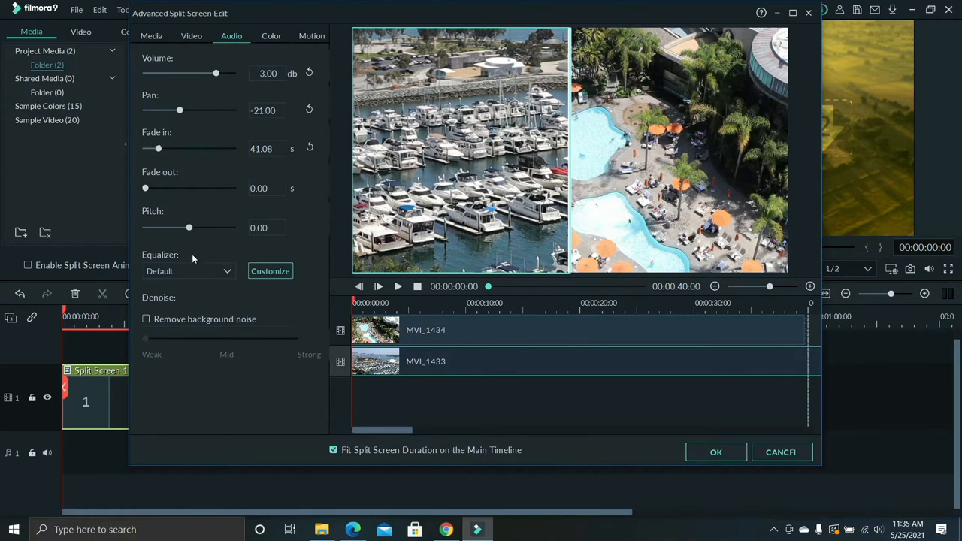
# Set the marina clip's Color Enhancement Value to 2.14, keeping Threshold at 0
pyautogui.click(272, 35)
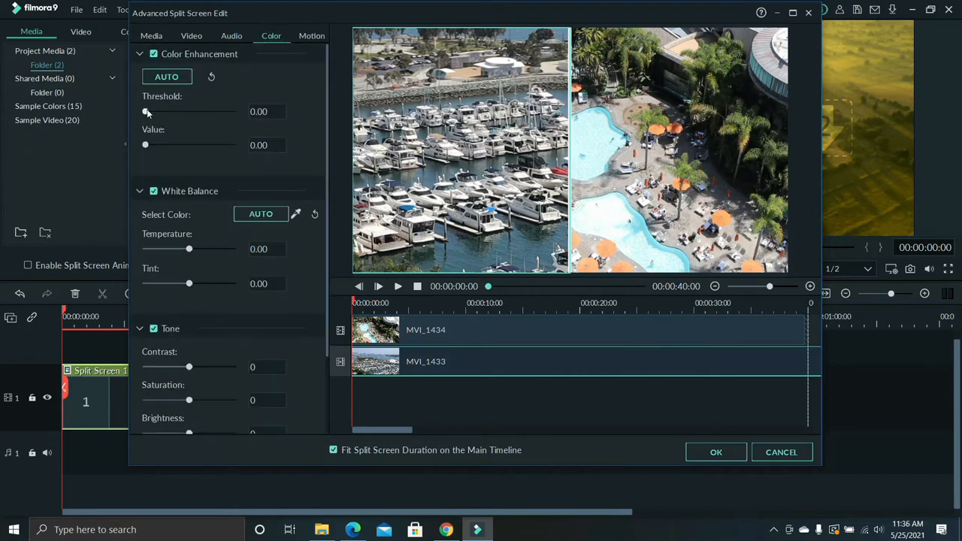
pyautogui.moveTo(146, 111); pyautogui.dragTo(194, 111)
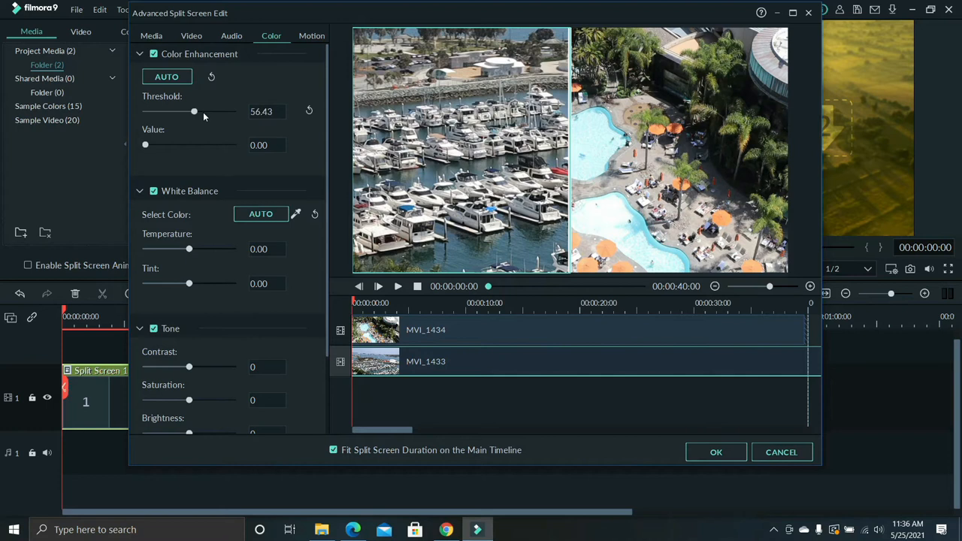
pyautogui.moveTo(145, 145); pyautogui.dragTo(203, 144)
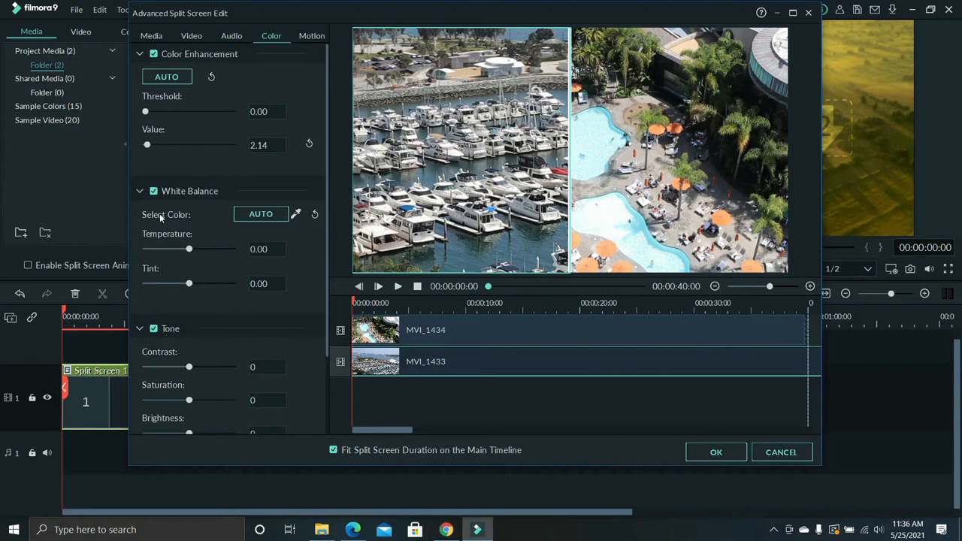
pyautogui.moveTo(248, 226)
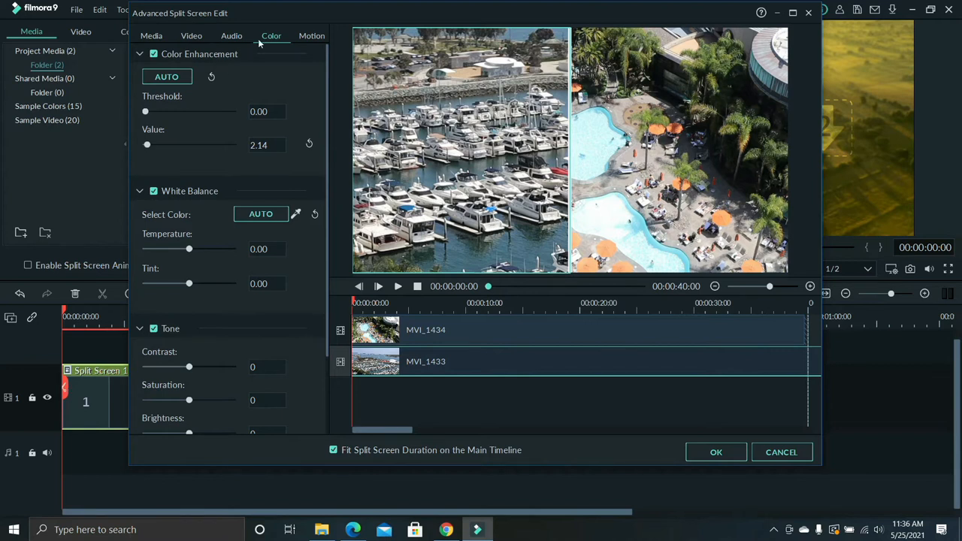
# Try Rotate to zoom in 1, Spin 1 and other motion presets, then choose No Animation
pyautogui.click(311, 36)
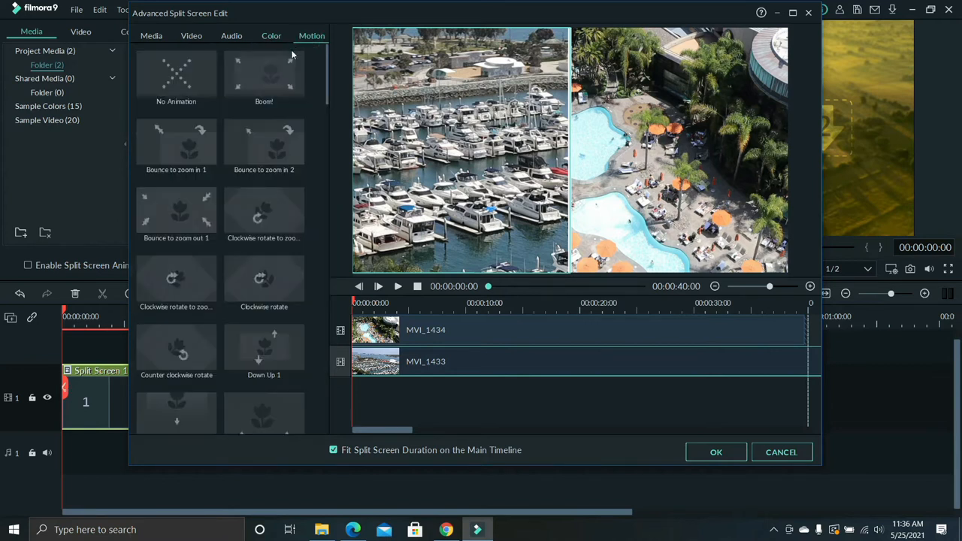
pyautogui.moveTo(429, 38)
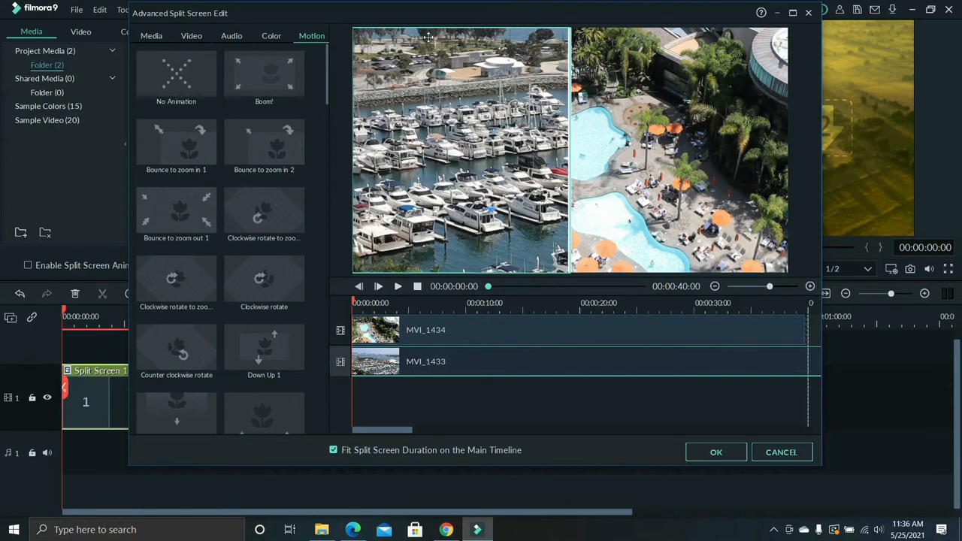
pyautogui.moveTo(203, 172)
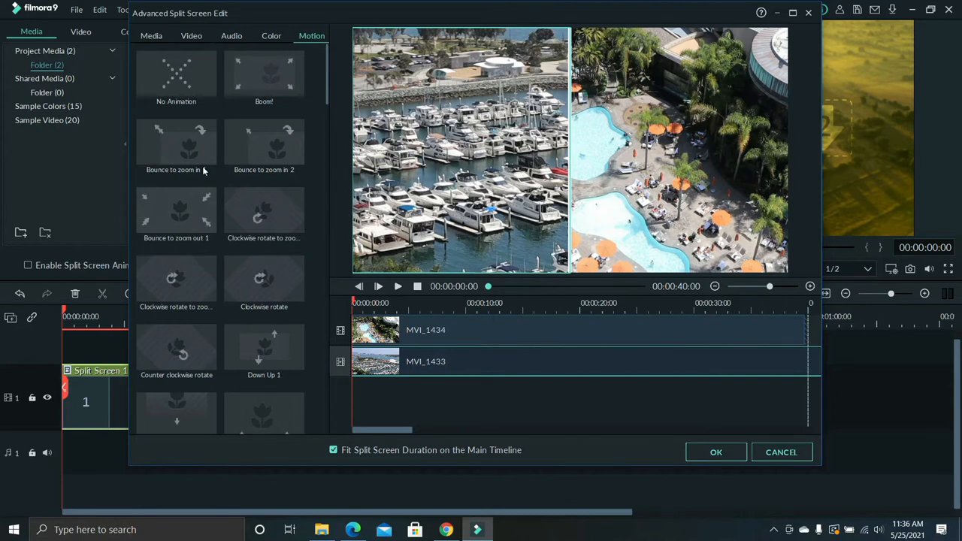
pyautogui.scroll(-3)
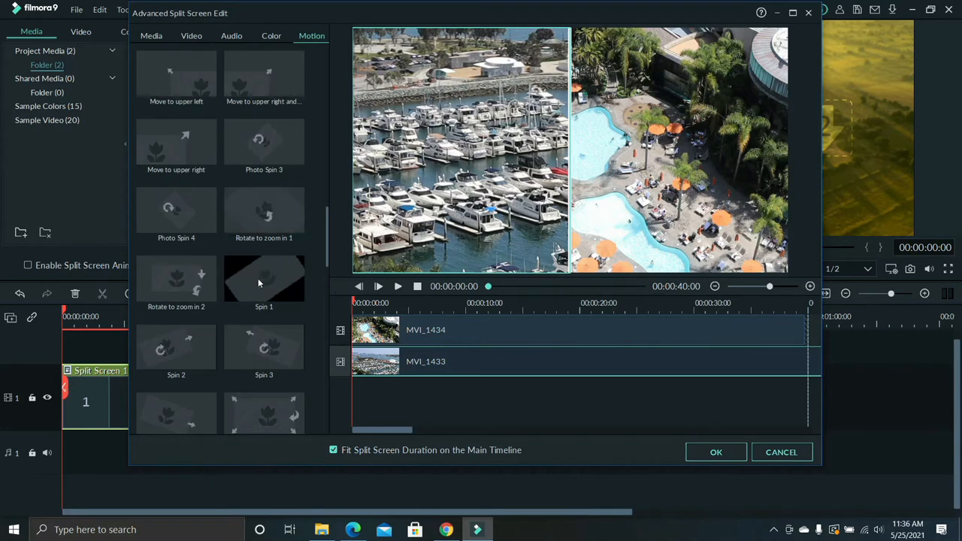
pyautogui.moveTo(264, 217)
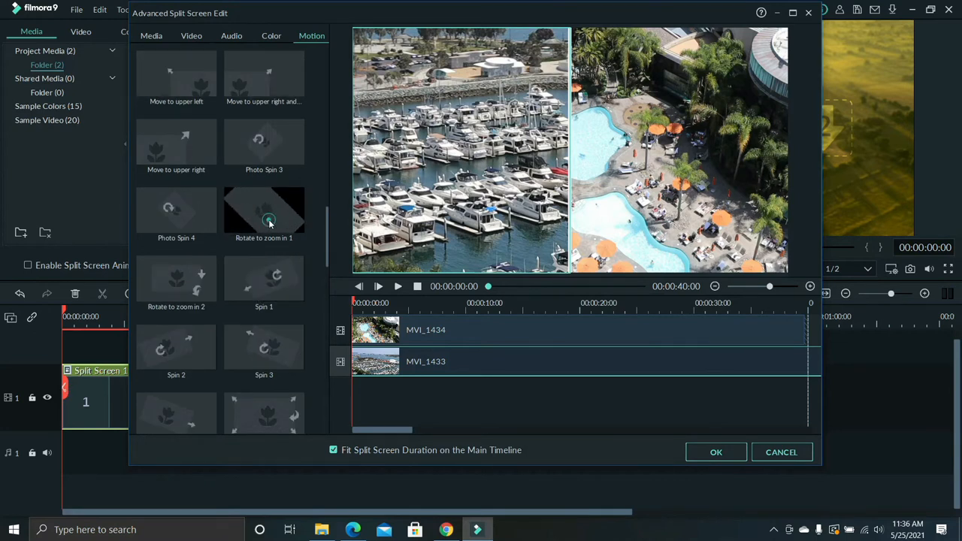
pyautogui.click(264, 210)
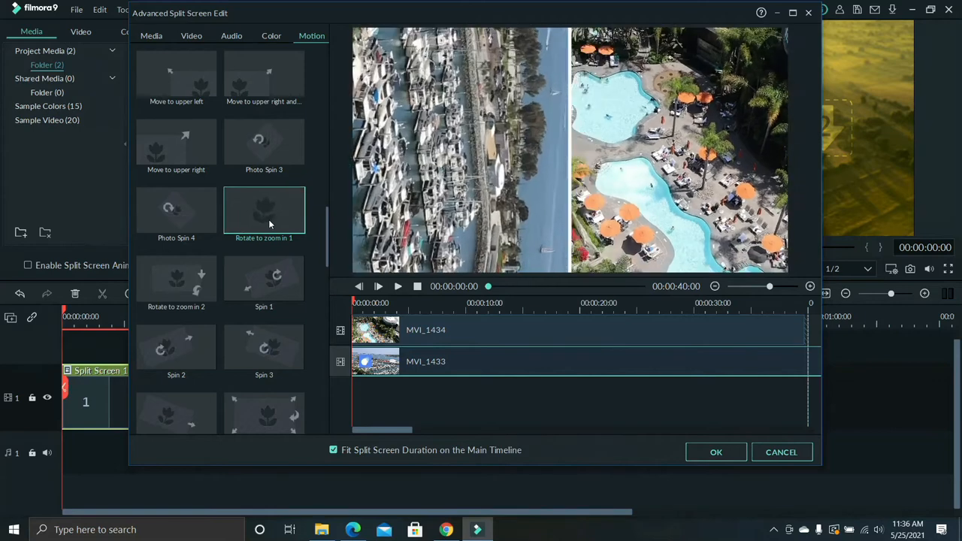
pyautogui.click(264, 209)
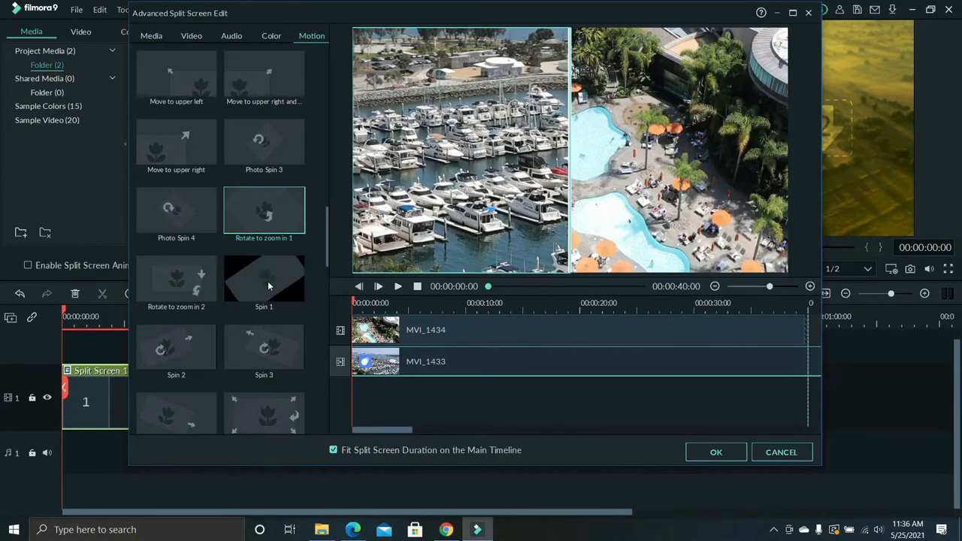
pyautogui.click(264, 280)
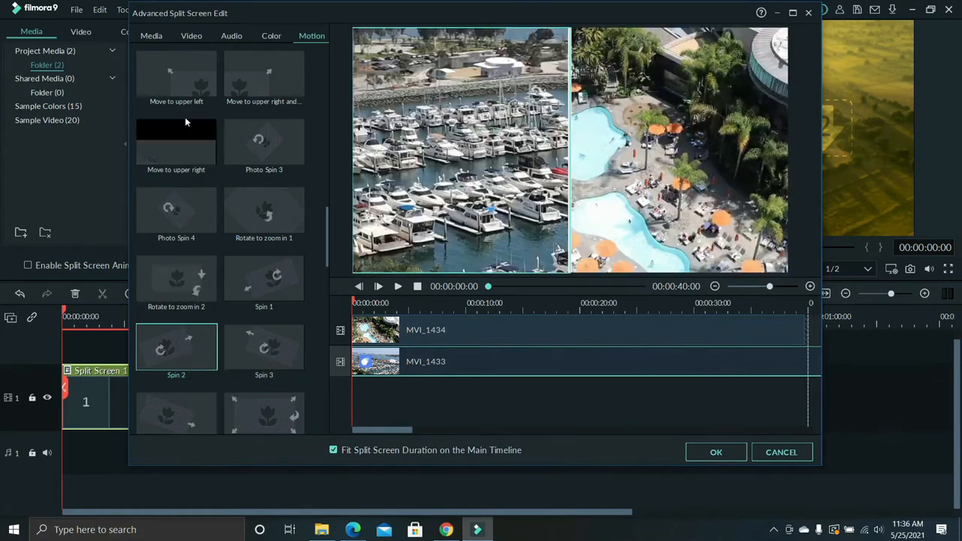
pyautogui.click(176, 142)
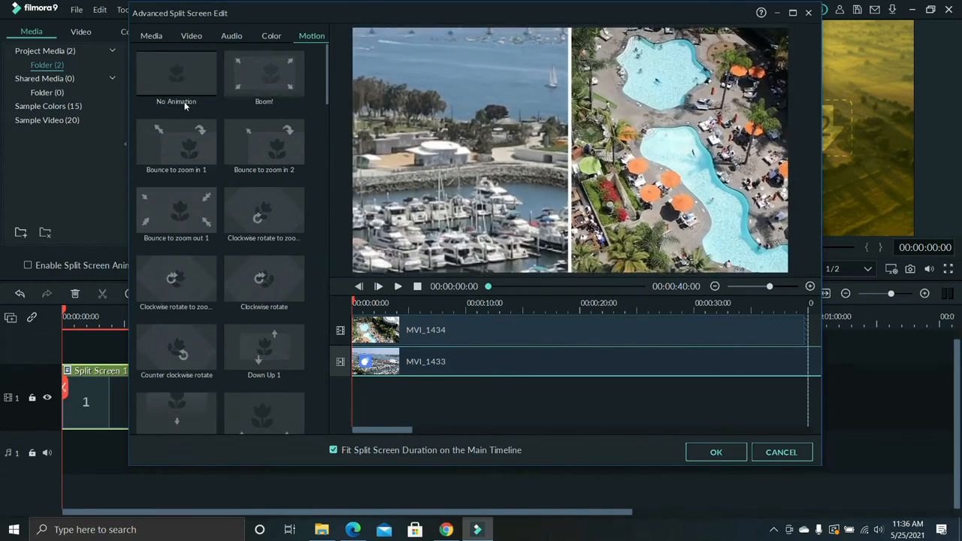
pyautogui.click(176, 75)
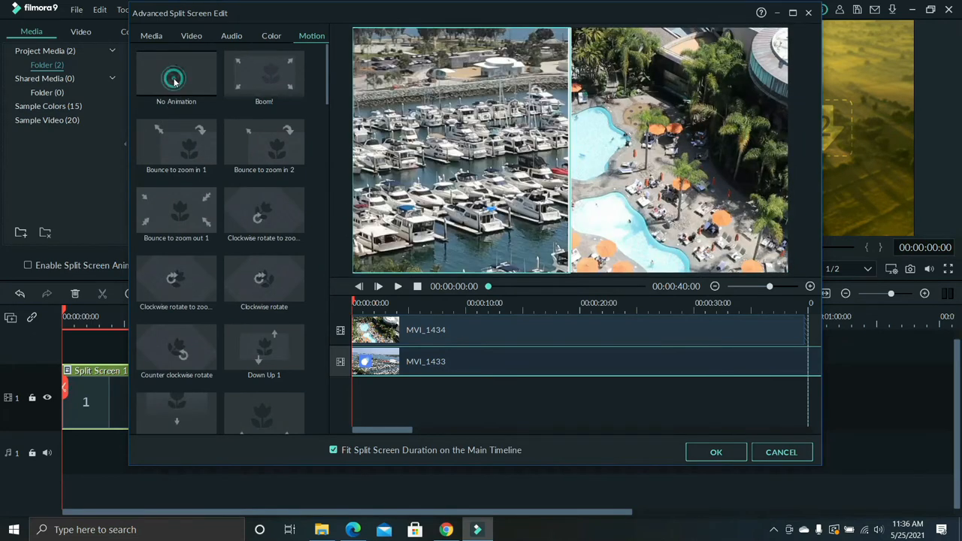
pyautogui.click(176, 75)
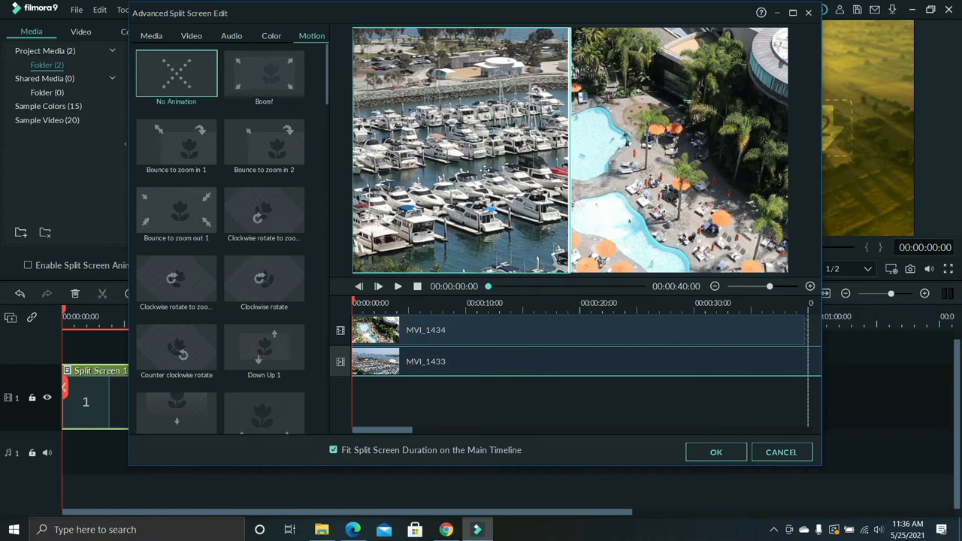
pyautogui.moveTo(595, 360)
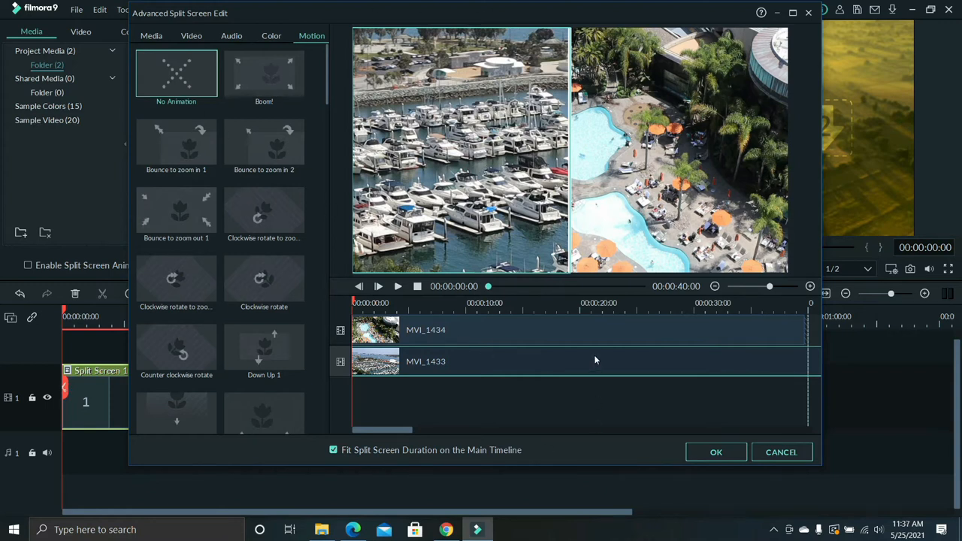
pyautogui.moveTo(660, 340)
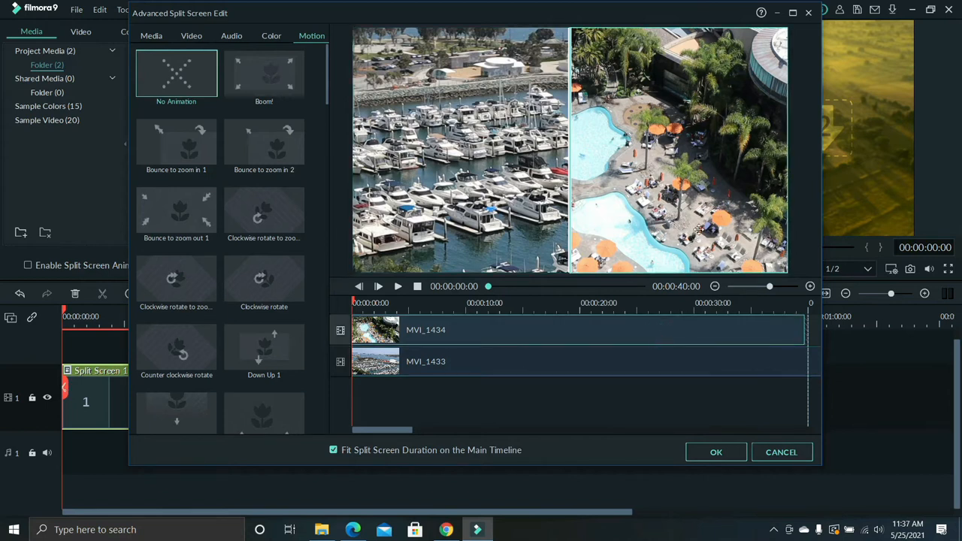
pyautogui.moveTo(680, 286)
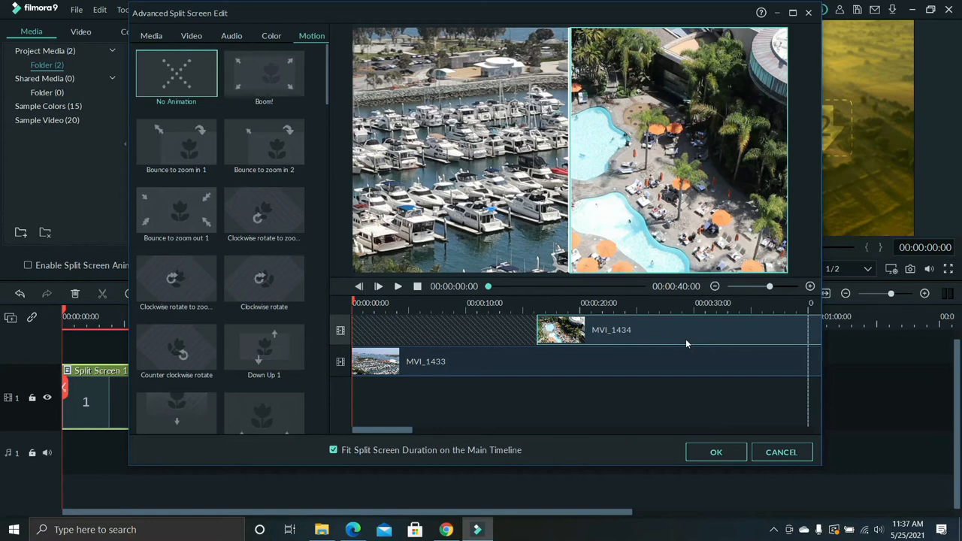
# Play and scrub the split-screen preview, then show the project media list
pyautogui.click(397, 286)
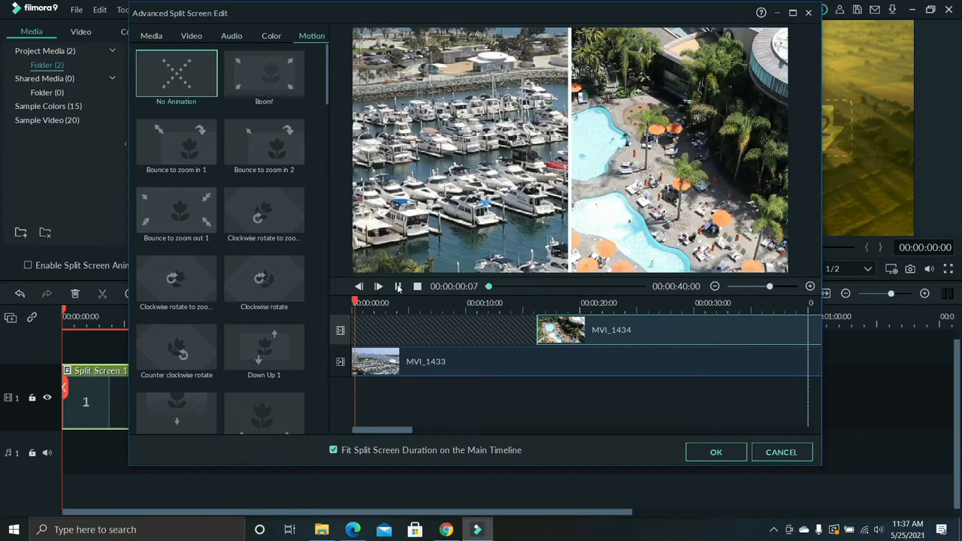
pyautogui.click(378, 285)
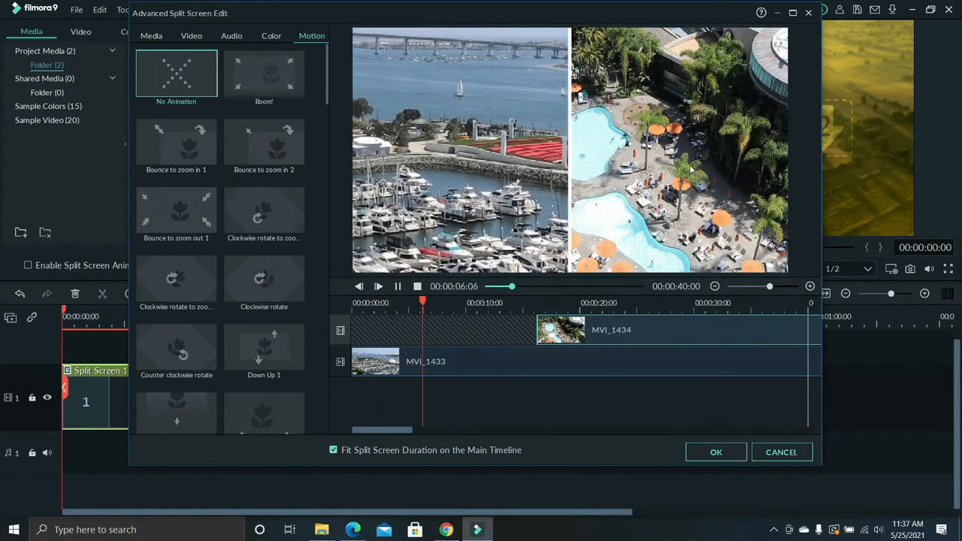
pyautogui.moveTo(422, 302); pyautogui.dragTo(545, 302)
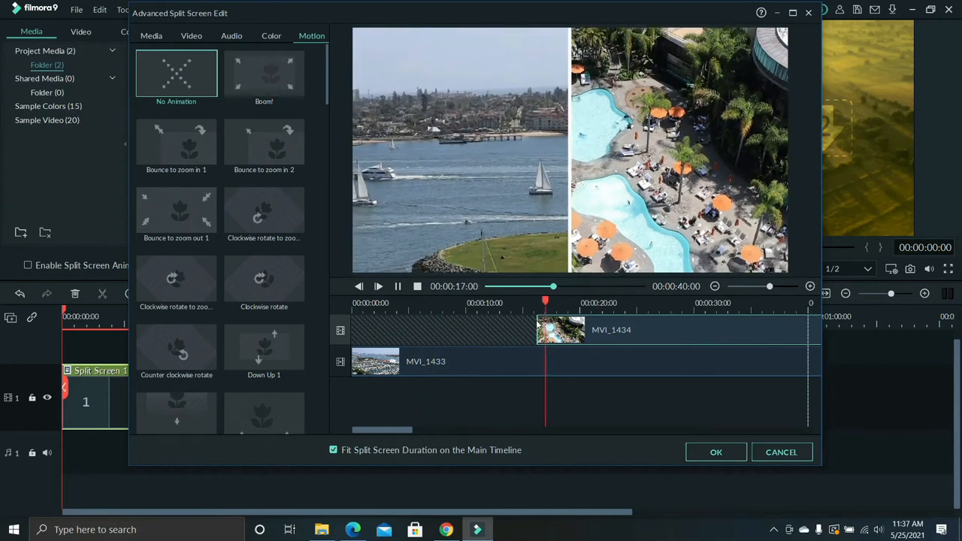
pyautogui.click(151, 35)
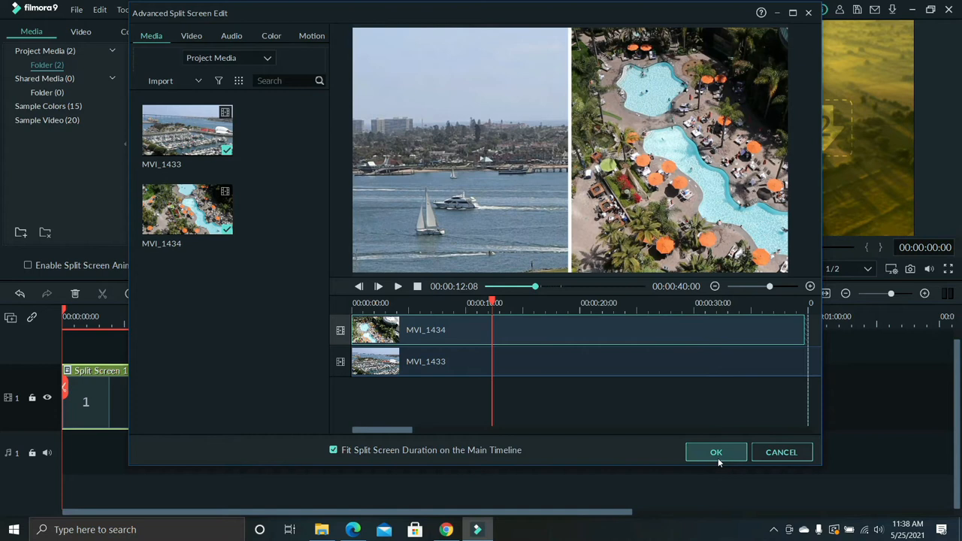
# Confirm the split-screen edits with OK in the advanced editor and the split screen panel
pyautogui.click(716, 452)
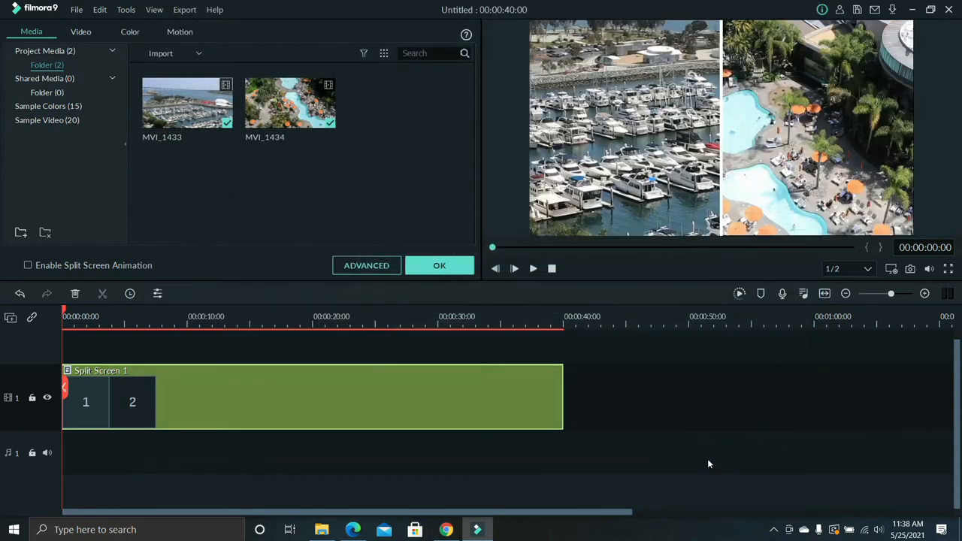
pyautogui.moveTo(671, 442)
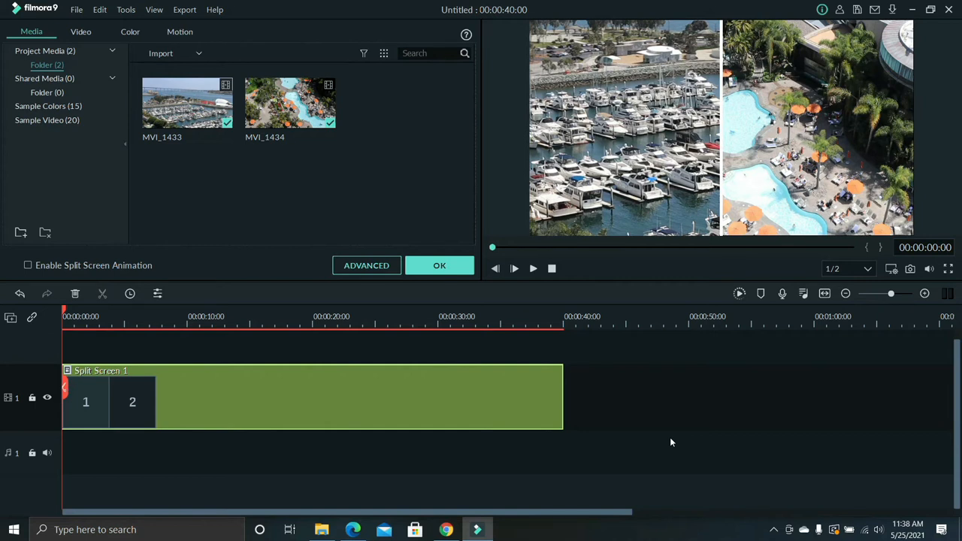
pyautogui.moveTo(411, 280)
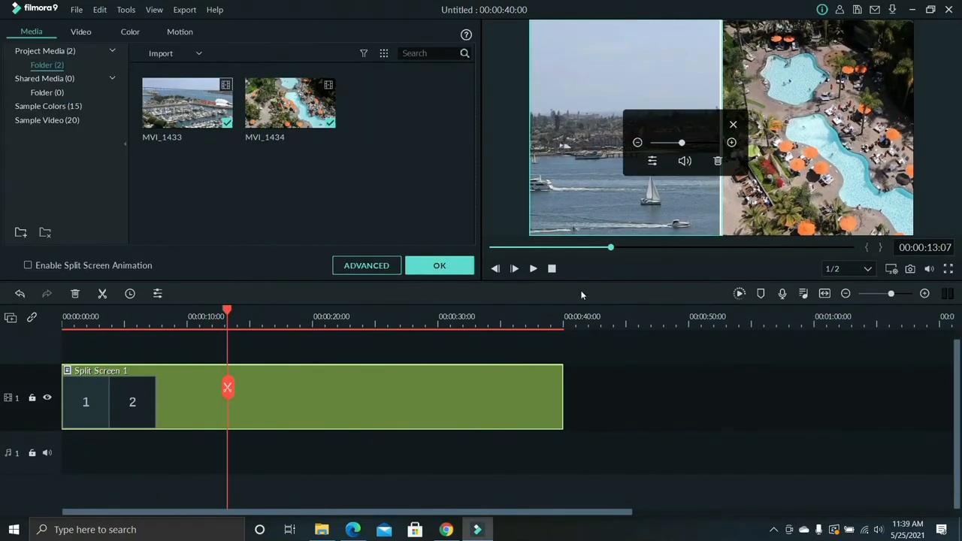
pyautogui.click(439, 265)
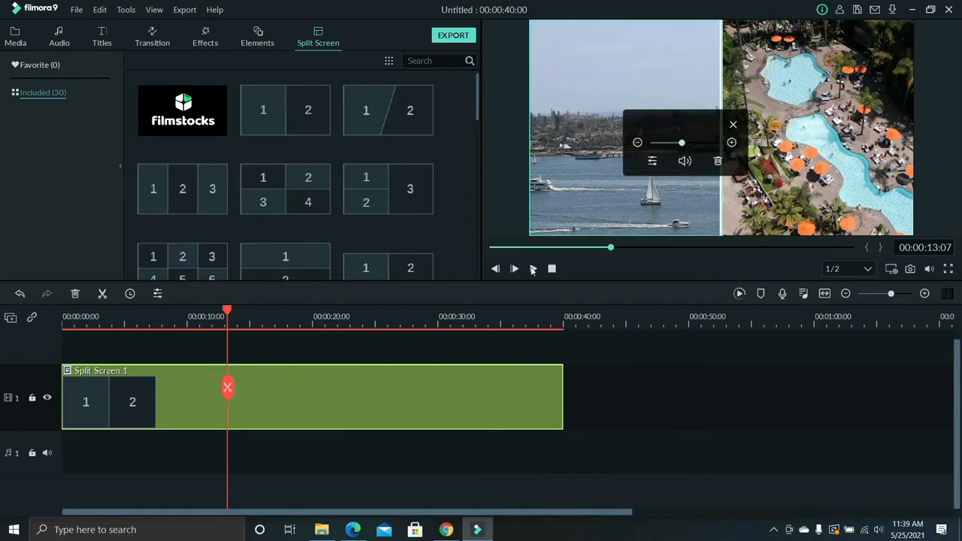
# Export the project to MP4 under the name 'Split Screen Tutorial'
pyautogui.click(453, 35)
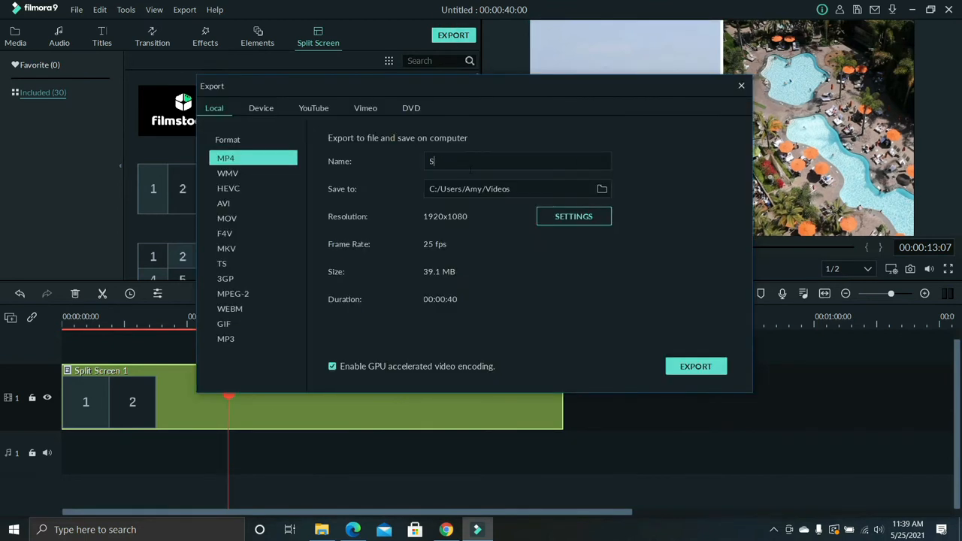
pyautogui.write('plit Screen Tutorial')
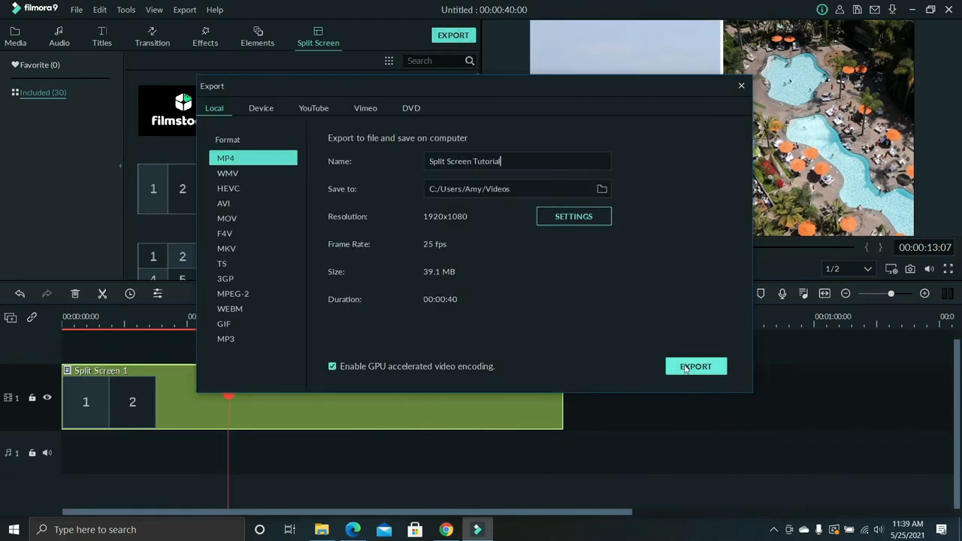
pyautogui.click(695, 366)
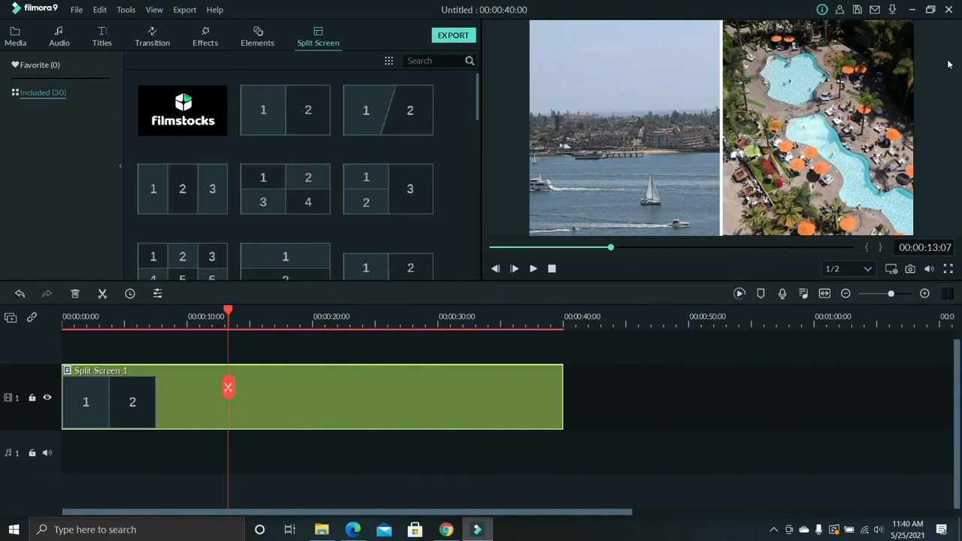
pyautogui.moveTo(881, 52)
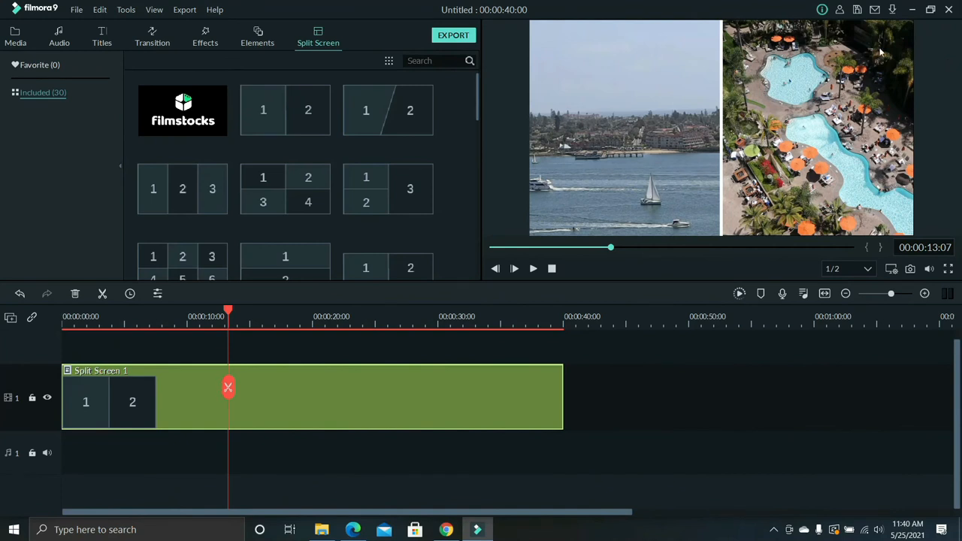
pyautogui.moveTo(872, 63)
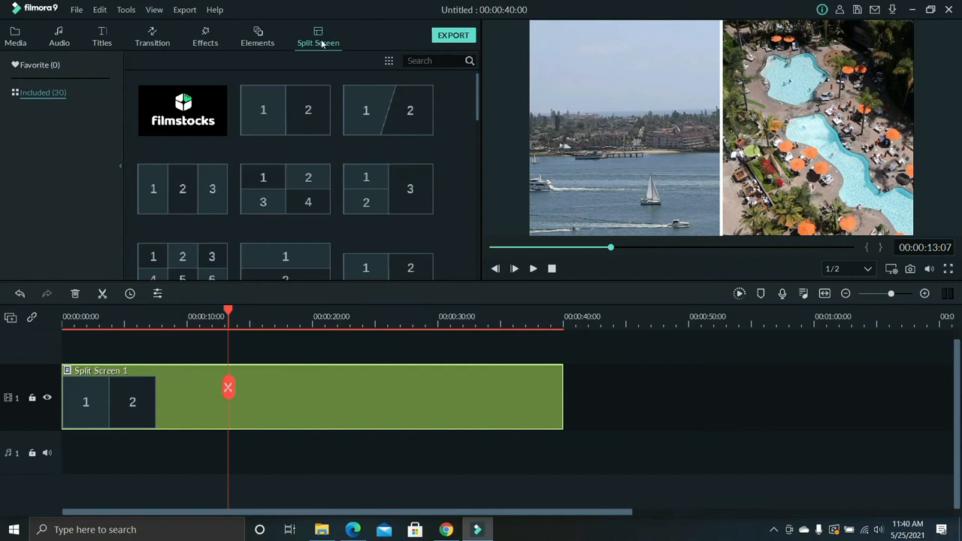
pyautogui.moveTo(388, 189)
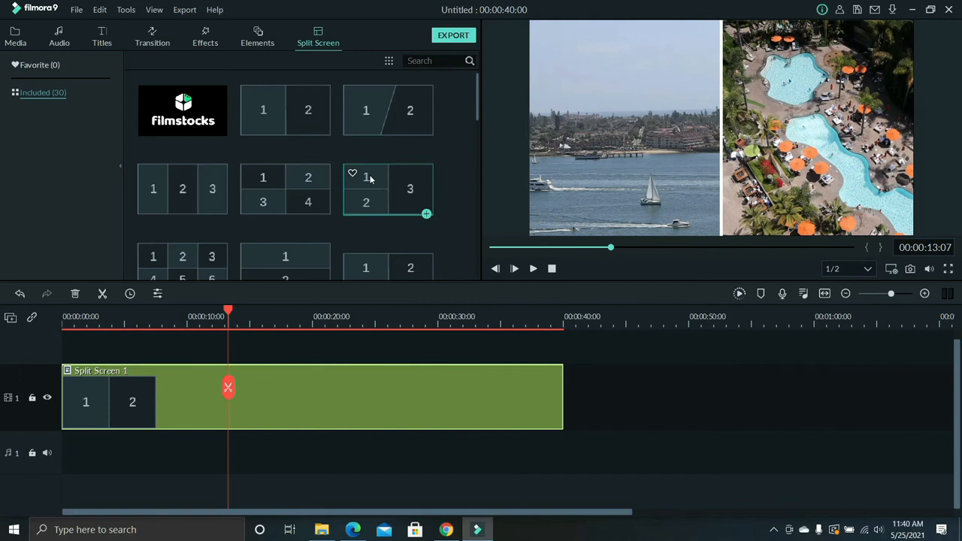
pyautogui.moveTo(388, 188)
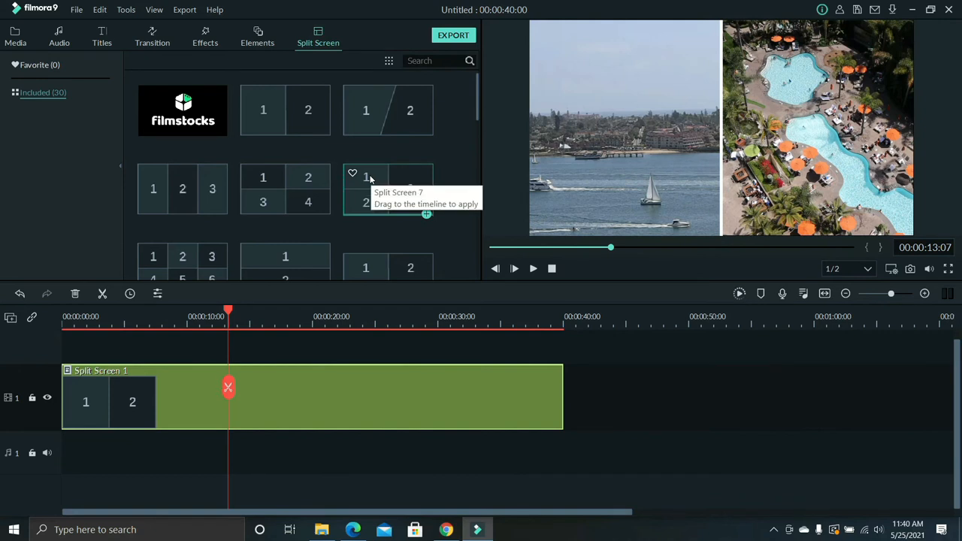
pyautogui.moveTo(263, 188)
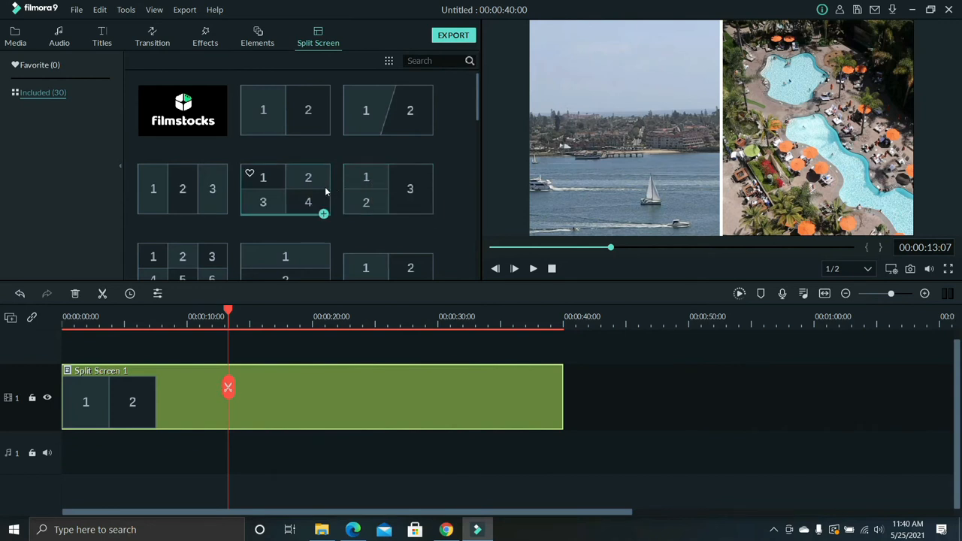
pyautogui.moveTo(307, 188)
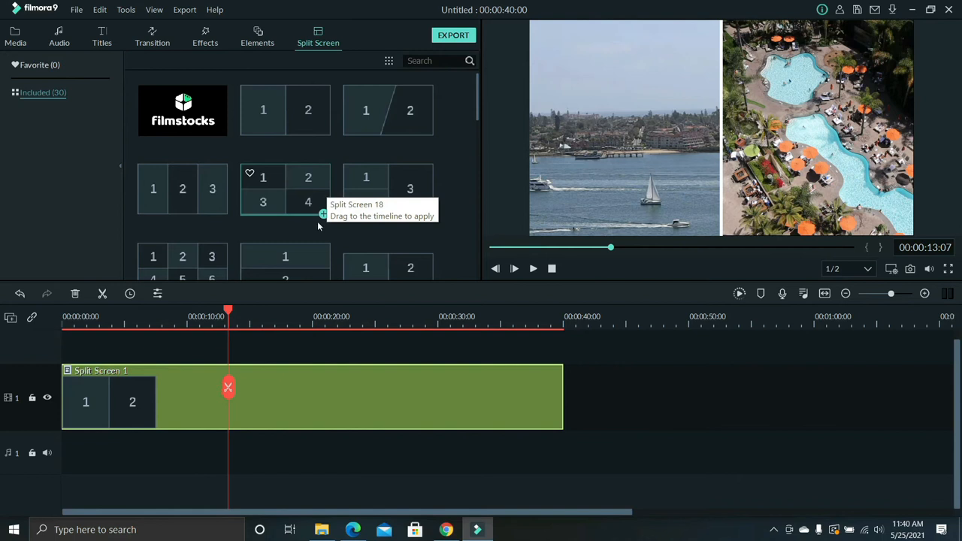
pyautogui.moveTo(447, 529)
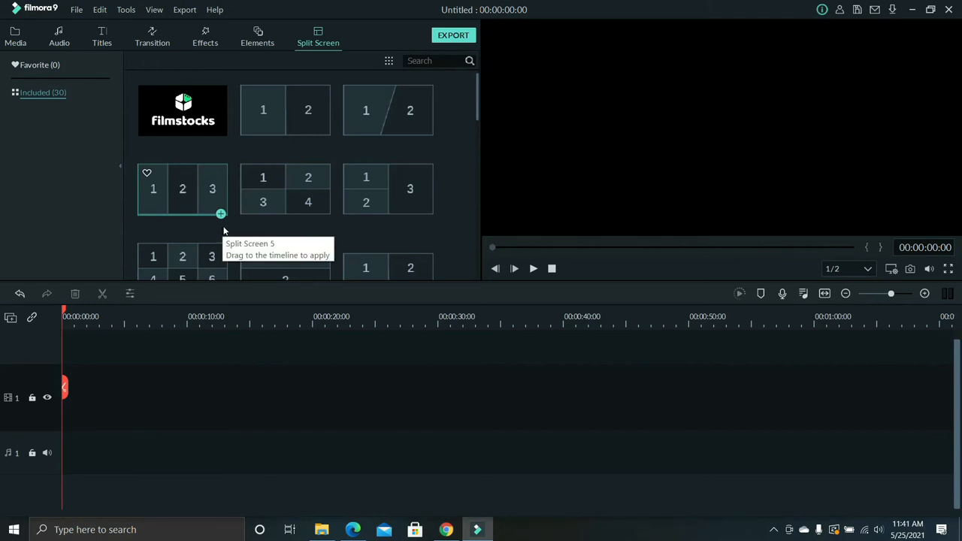
pyautogui.moveTo(227, 230)
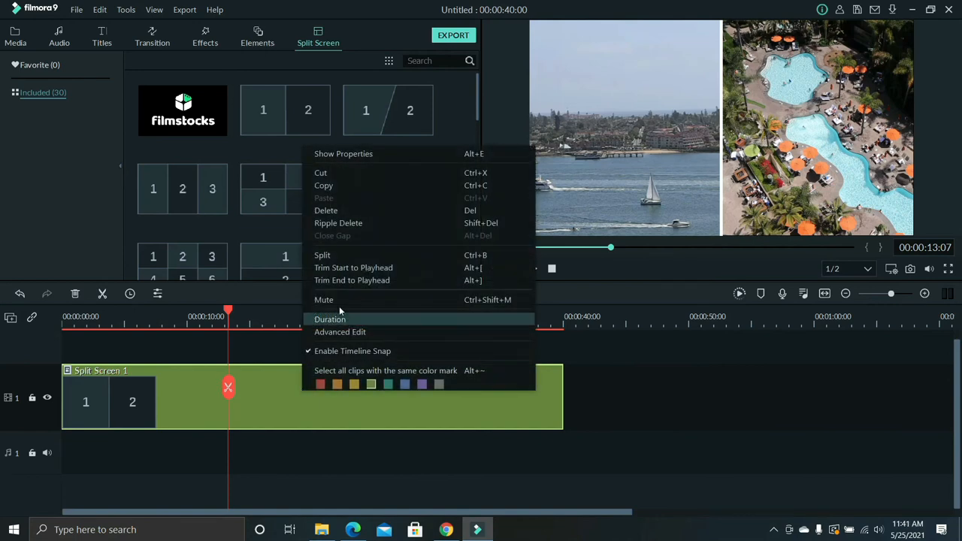
# Return to the Project Media library holding MVI_1433 and MVI_1434
pyautogui.click(325, 209)
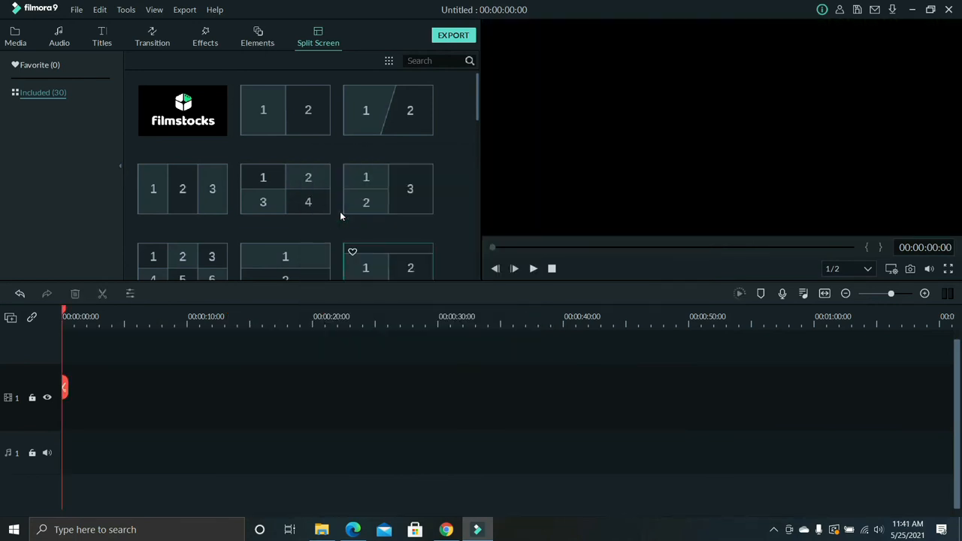
pyautogui.click(16, 36)
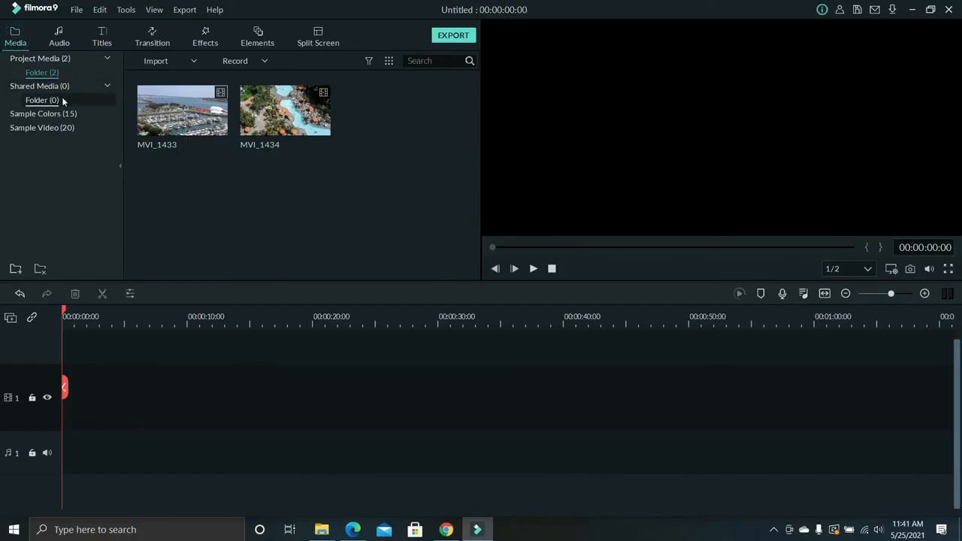
pyautogui.moveTo(284, 110)
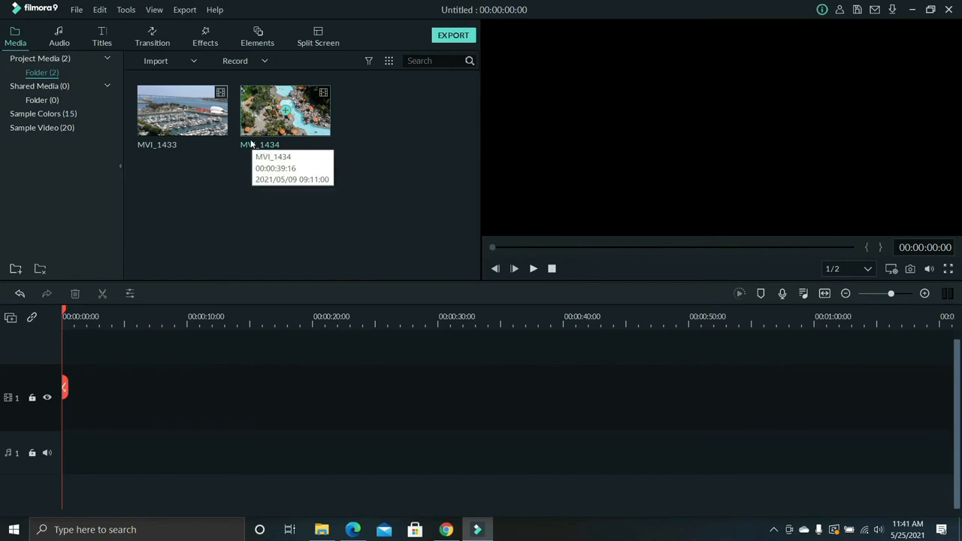
pyautogui.moveTo(212, 144)
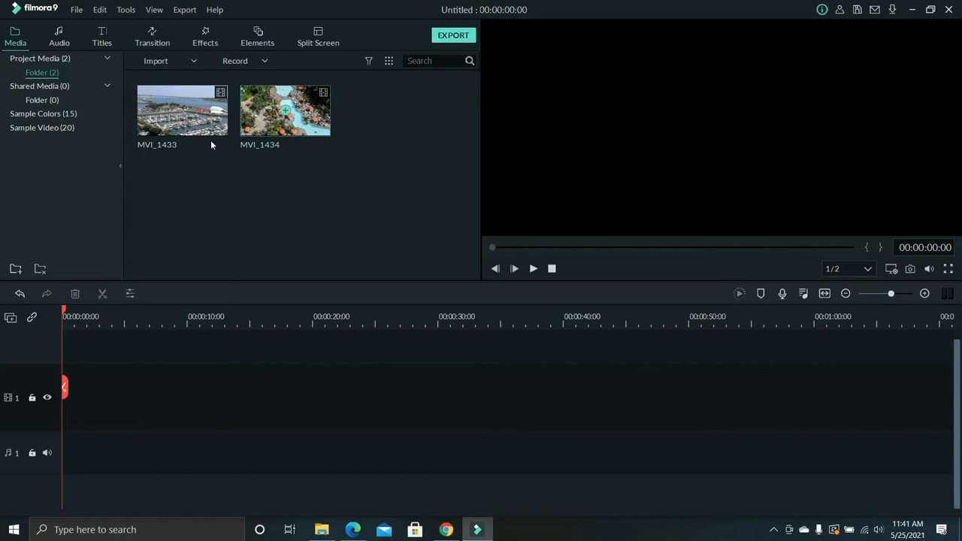
pyautogui.moveTo(285, 110)
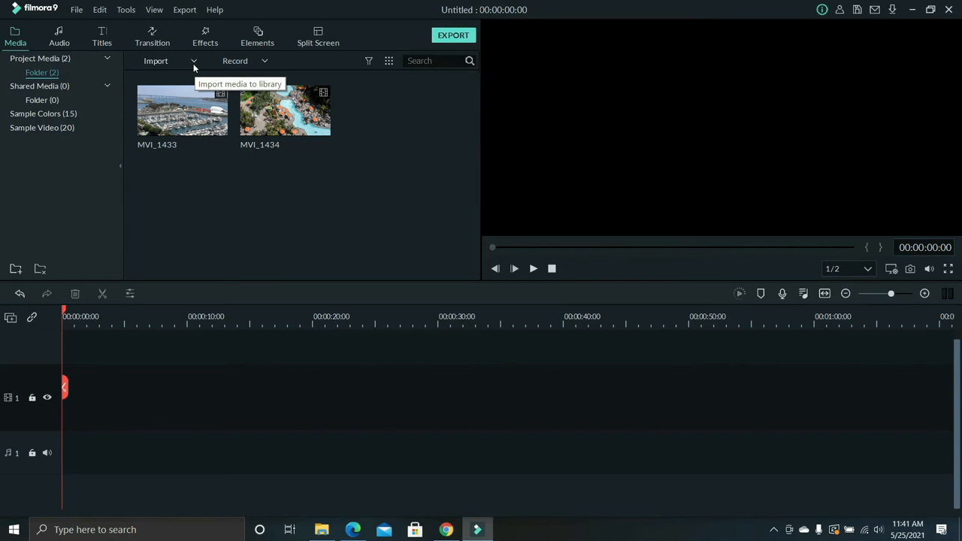
# Import MVI_1437 into project media and show the split screen templates
pyautogui.click(155, 60)
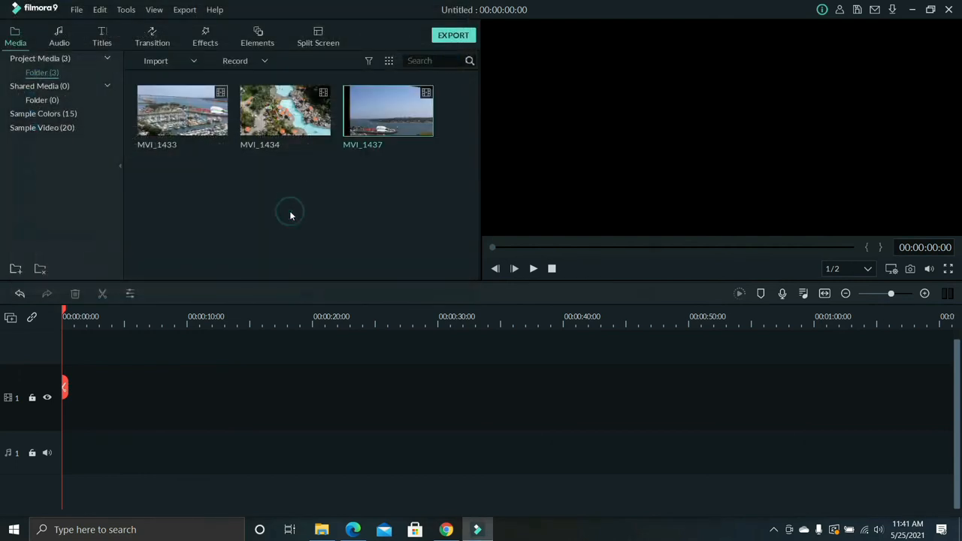
pyautogui.click(318, 36)
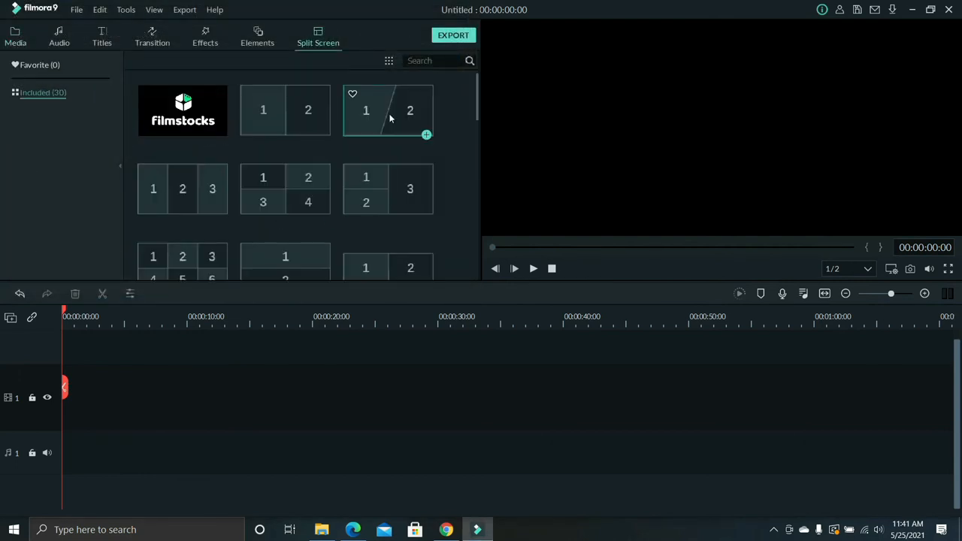
# Add the Split Screen 7 three-panel preset and stretch it to about 51 seconds
pyautogui.scroll(-3)
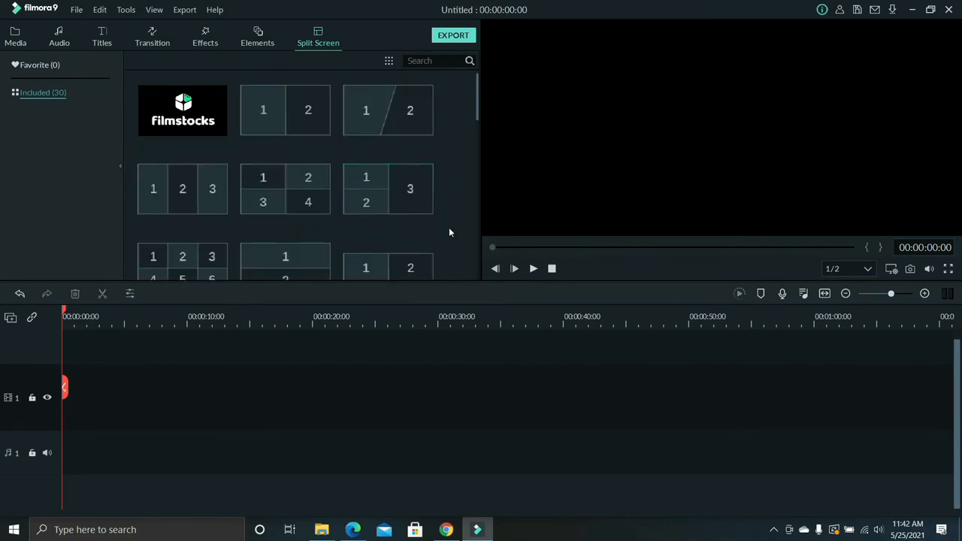
pyautogui.click(388, 189)
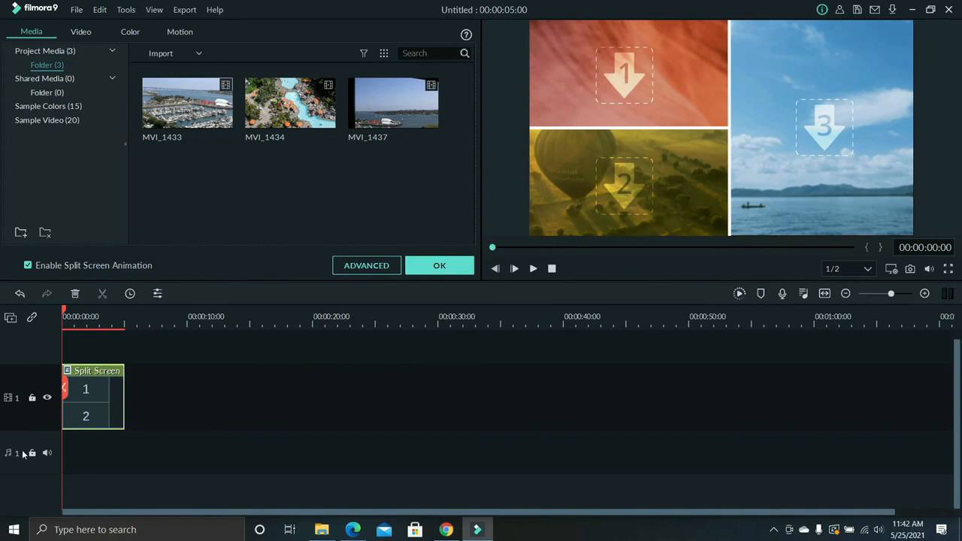
pyautogui.moveTo(126, 397); pyautogui.dragTo(702, 397)
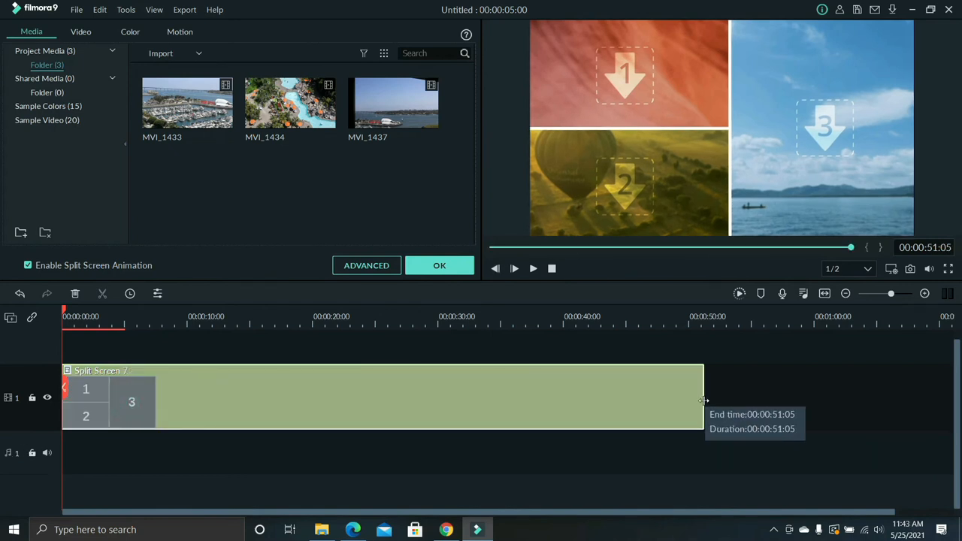
pyautogui.moveTo(703, 398); pyautogui.dragTo(859, 397)
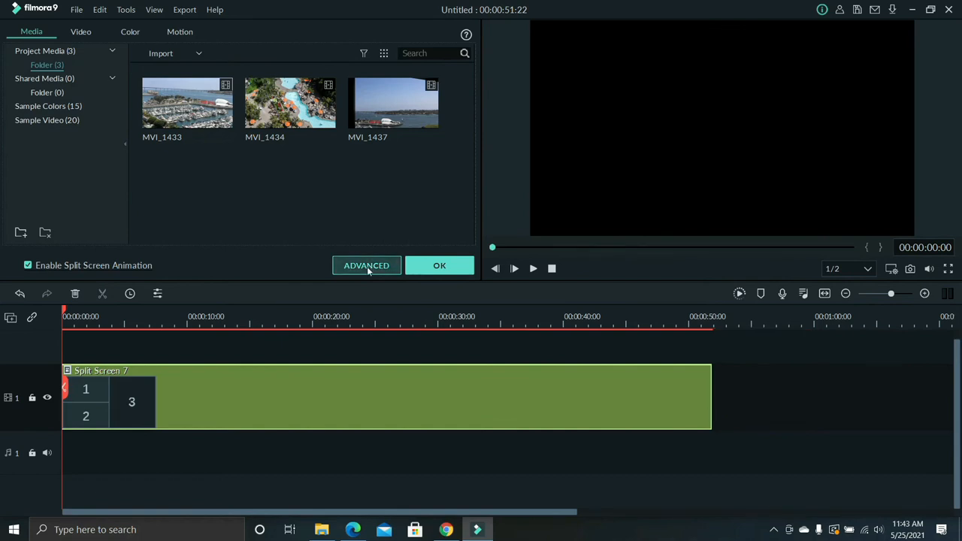
# In the advanced editor, put MVI_1433 in panel one and start MVI_1437 earlier
pyautogui.click(366, 266)
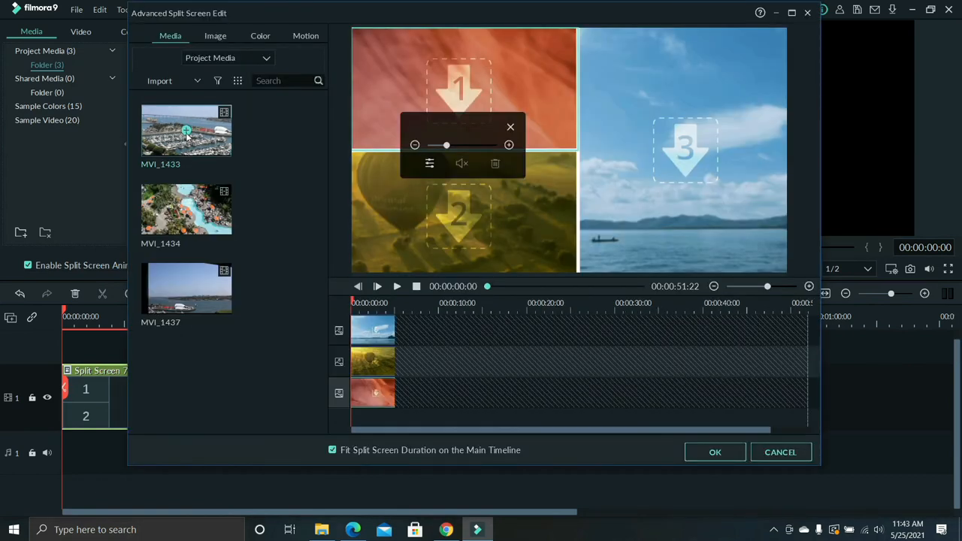
pyautogui.moveTo(185, 130); pyautogui.dragTo(458, 88)
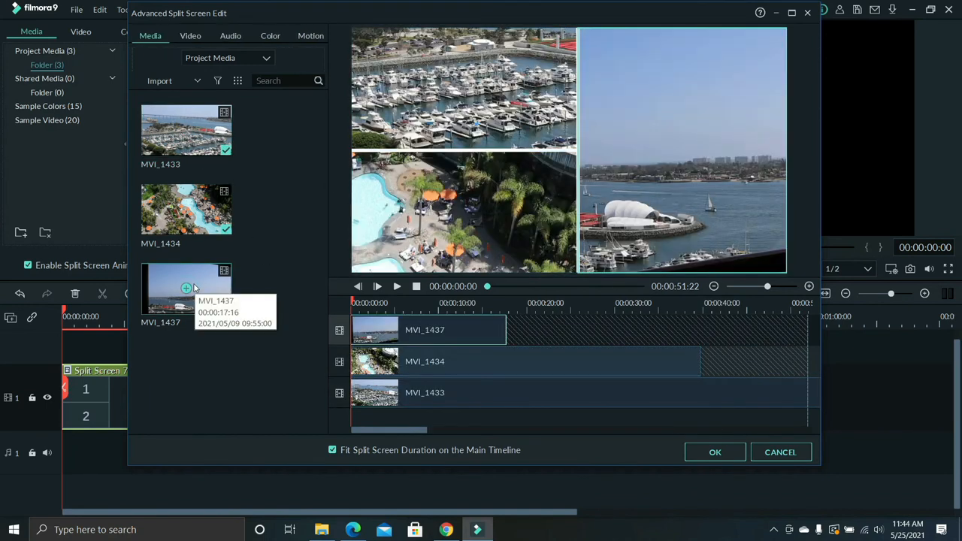
pyautogui.click(230, 36)
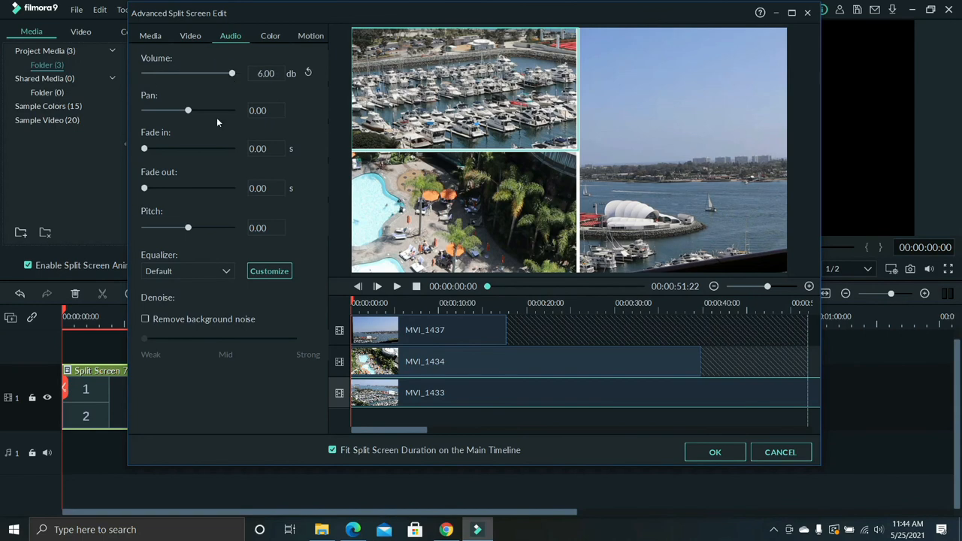
pyautogui.click(310, 35)
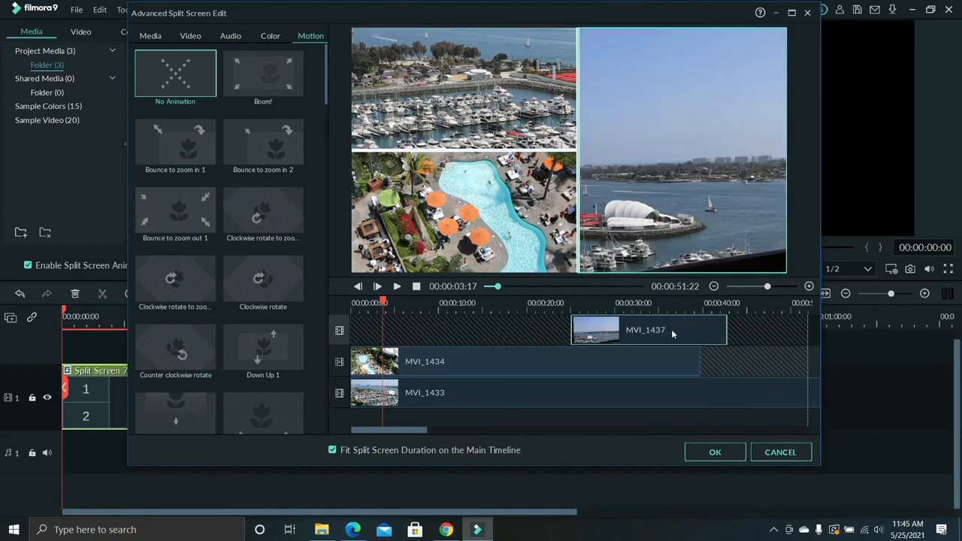
pyautogui.moveTo(645, 329); pyautogui.dragTo(559, 329)
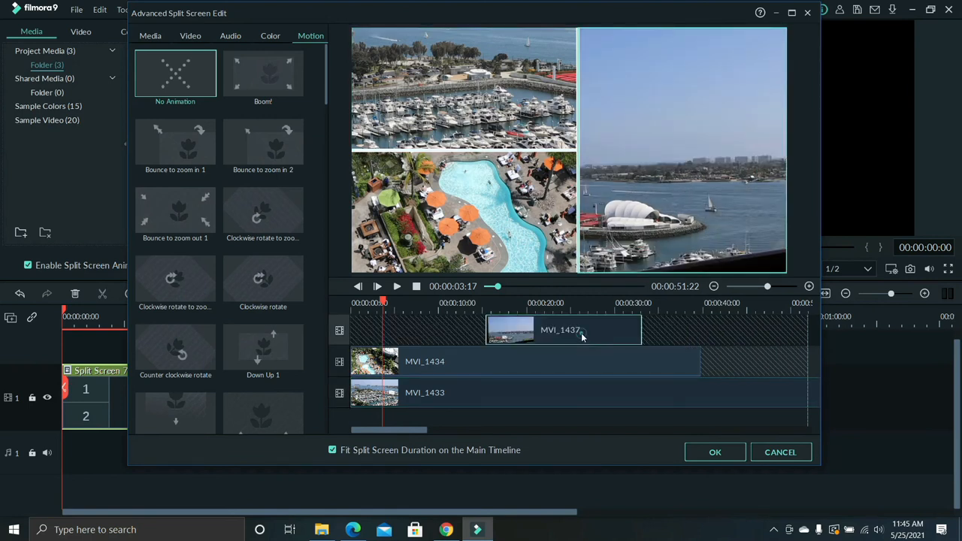
# Play and then pause the split screen preview
pyautogui.click(377, 286)
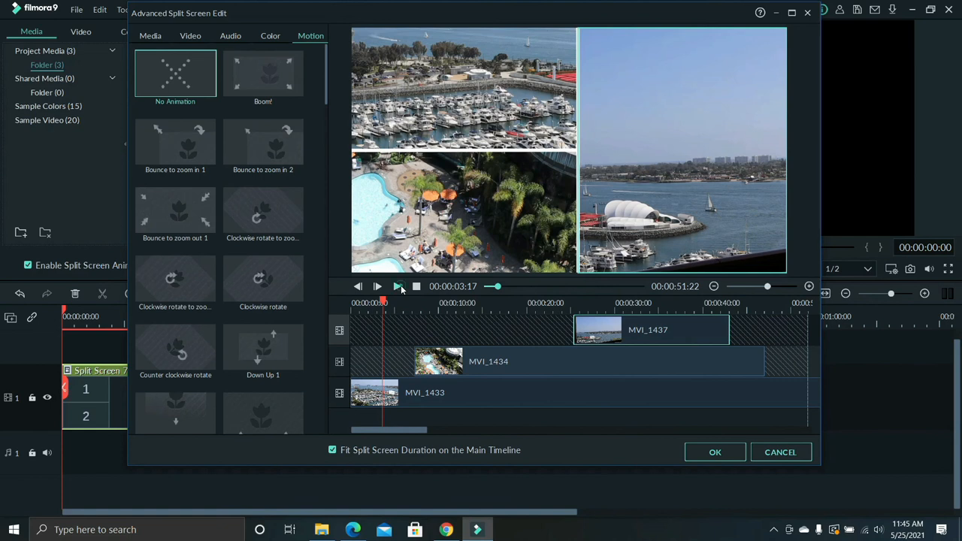
pyautogui.click(377, 286)
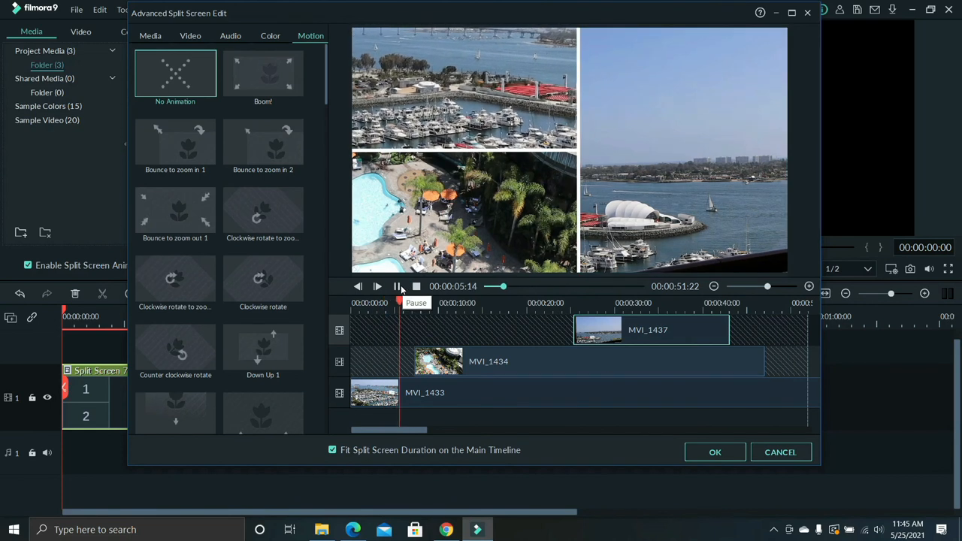
pyautogui.click(714, 452)
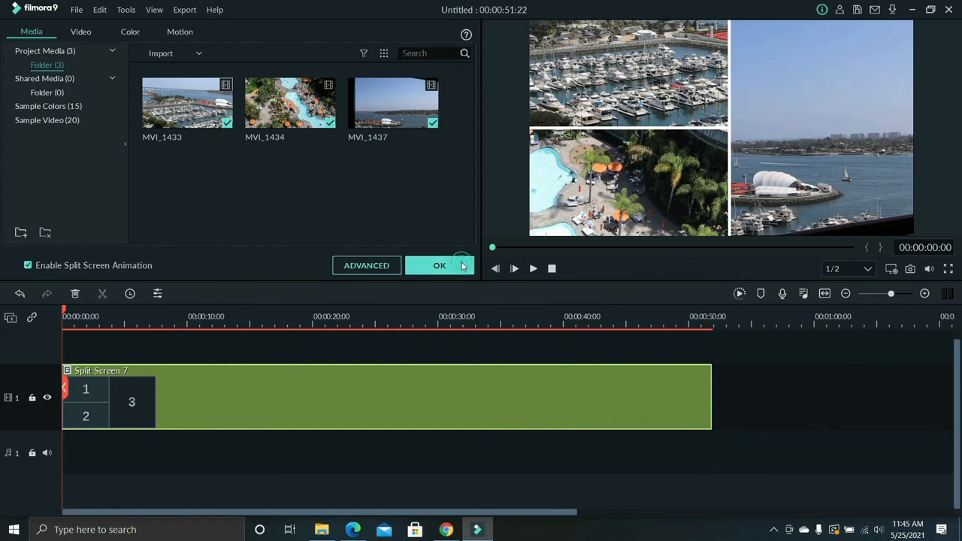
# Apply the panel assignments with OK and play back the three-panel clip
pyautogui.click(438, 265)
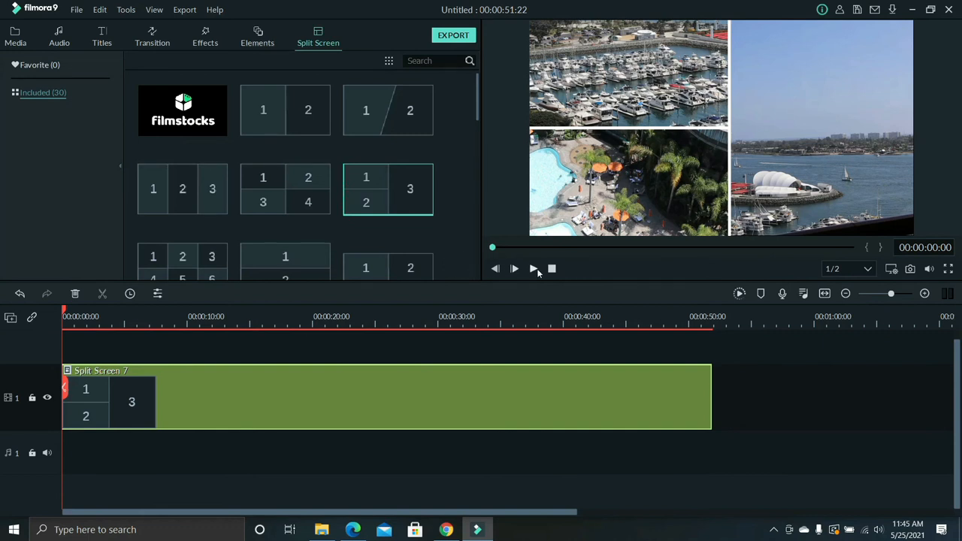
pyautogui.click(514, 269)
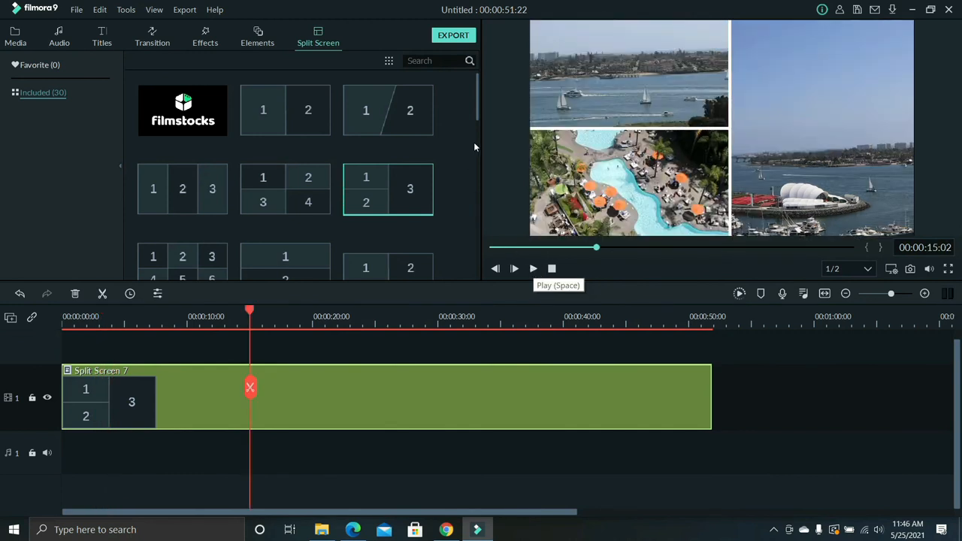
pyautogui.click(454, 35)
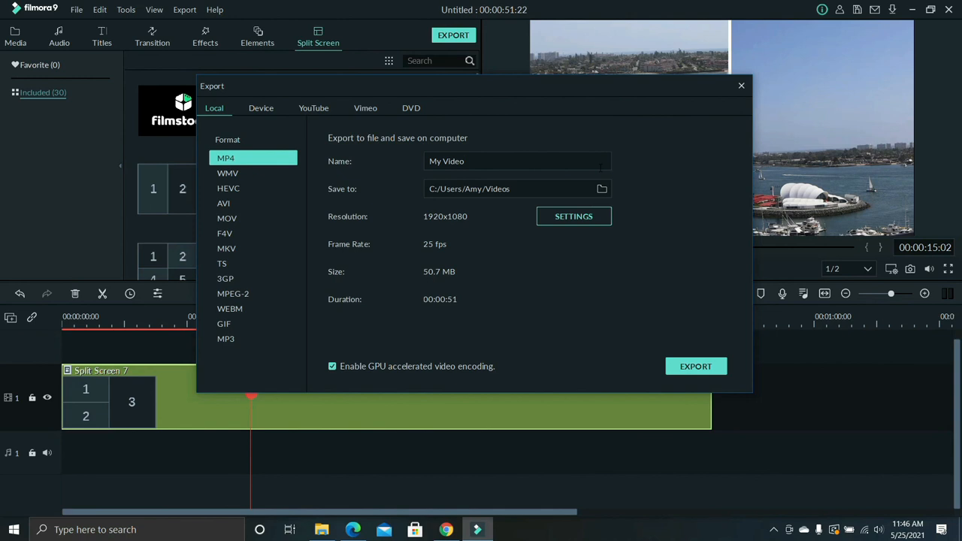
pyautogui.moveTo(569, 198)
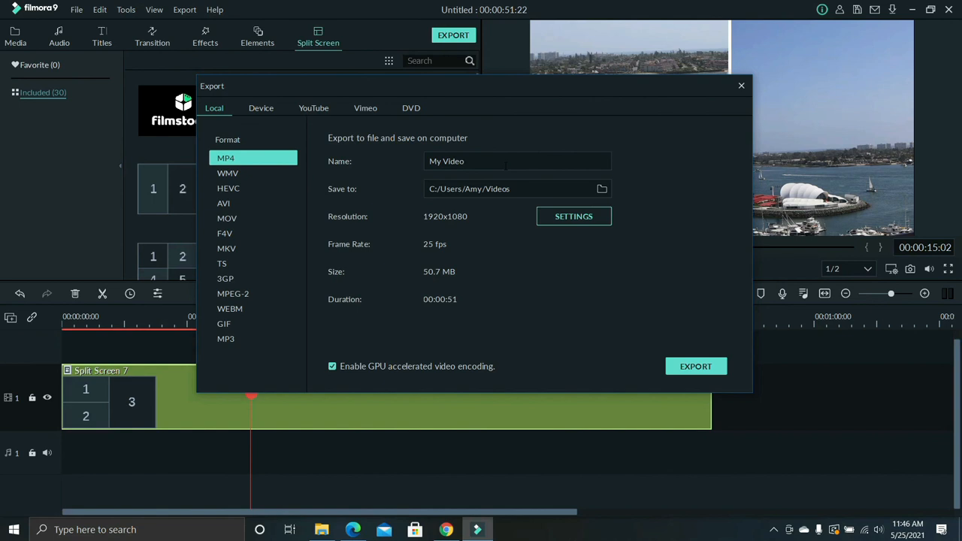
# Replace the MP4 export name 'My Video' with 'My 3-way Split S…'
pyautogui.click(517, 161)
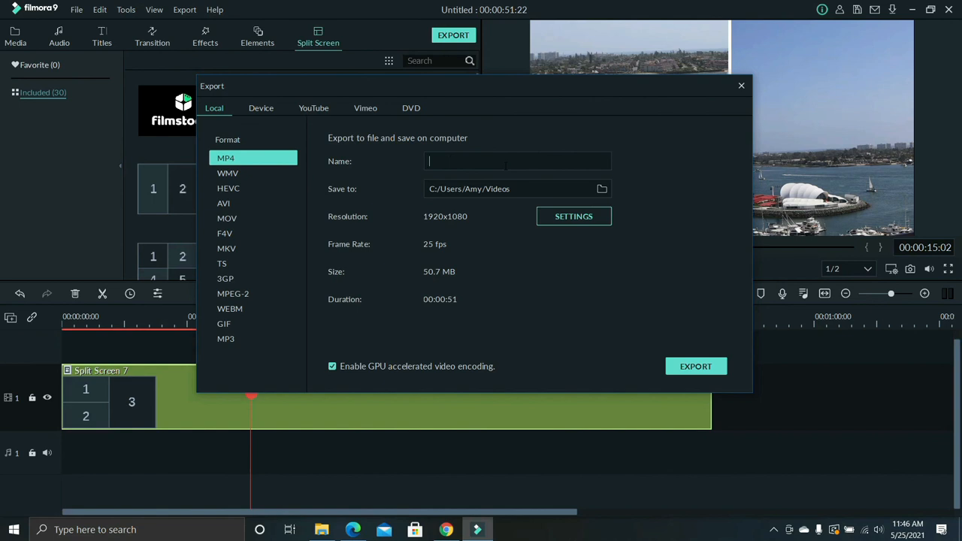
pyautogui.write('My')
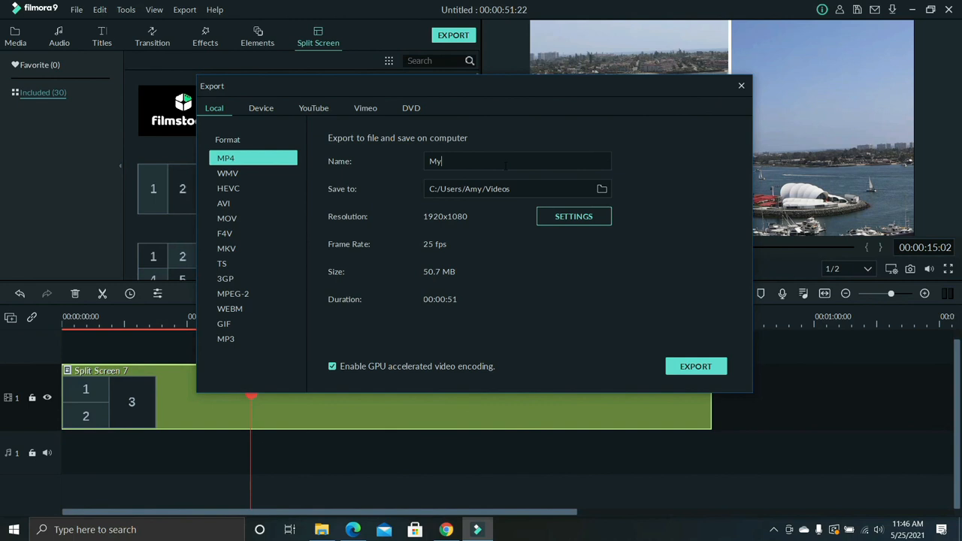
pyautogui.write('3-way Sp')
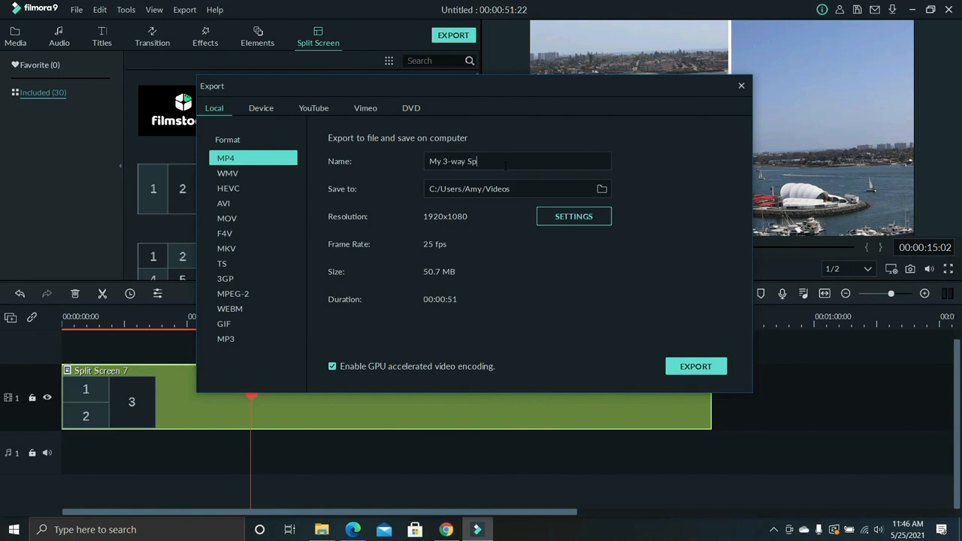
pyautogui.write('lit S')
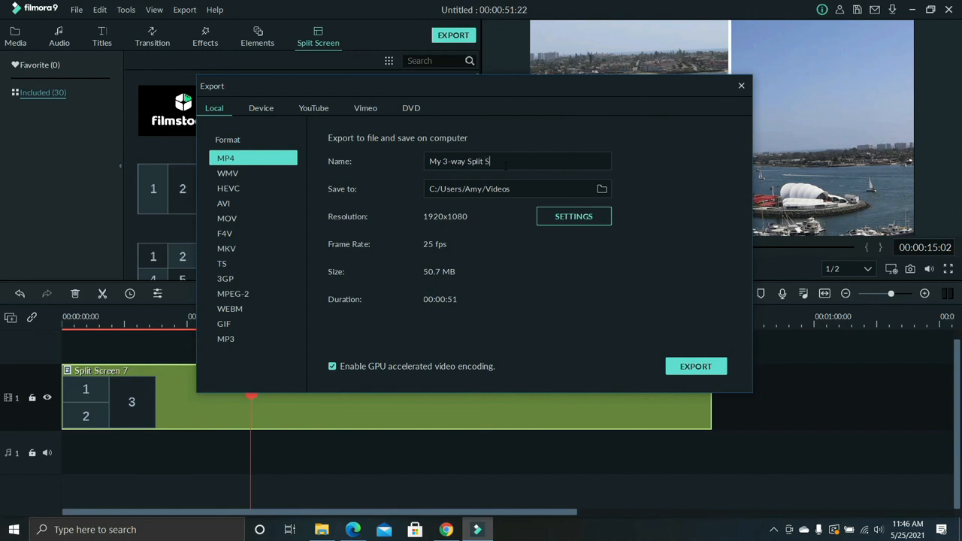